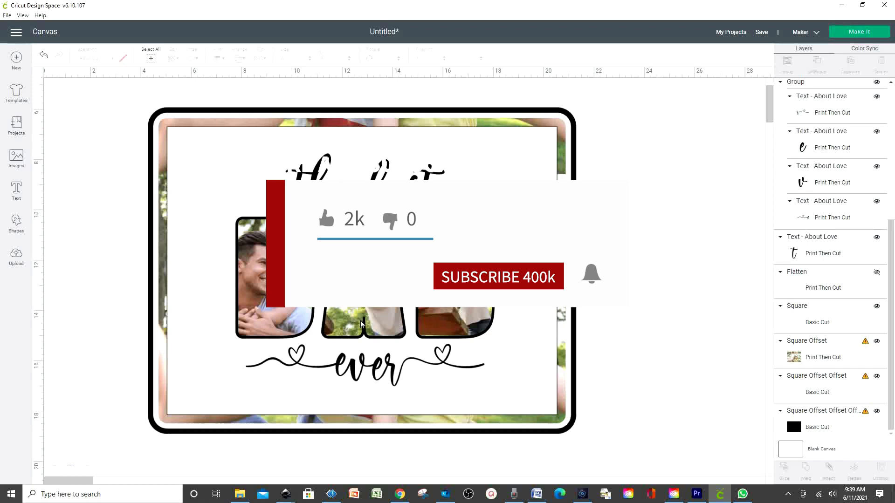
pyautogui.moveTo(149, 123)
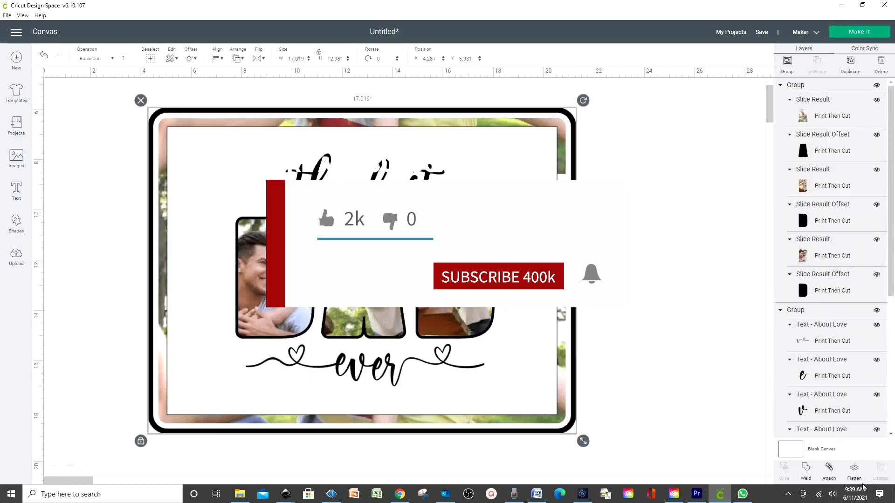
# Step: Flatten the finished photo frame design so the canvas is left blank
pyautogui.click(853, 470)
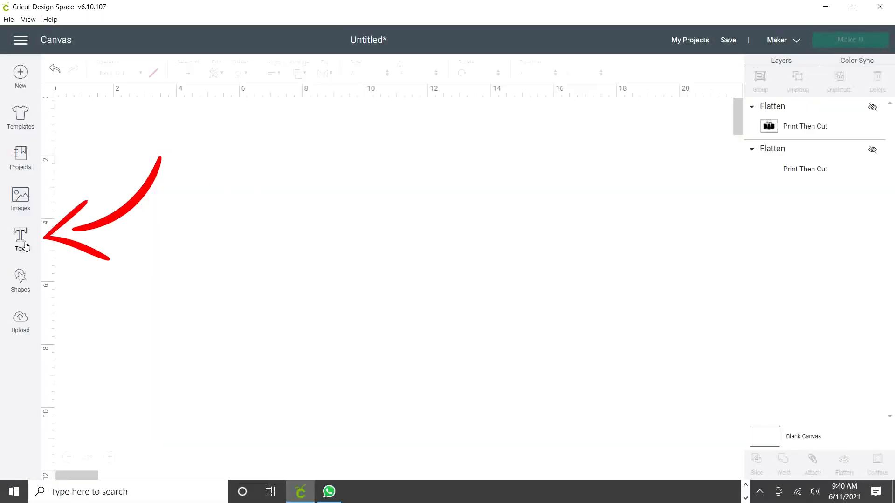
# Step: Add a new text box and set its font to Impact by searching 'IM'
pyautogui.click(20, 238)
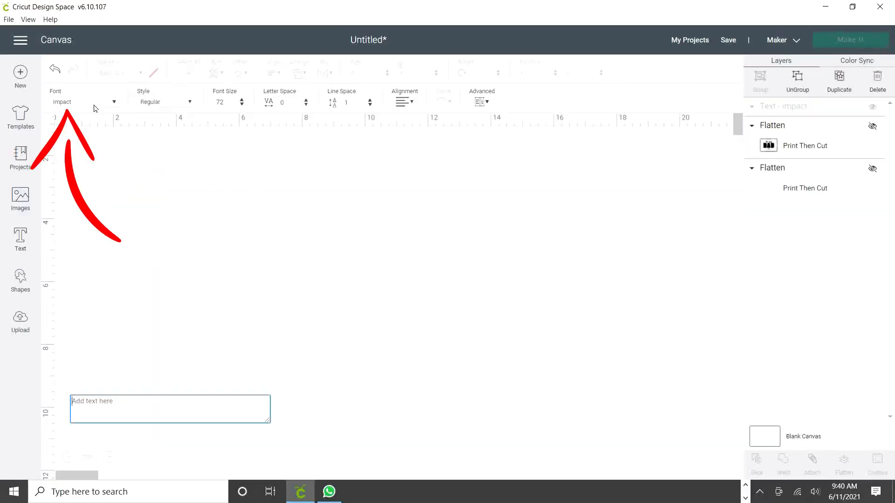
pyautogui.click(84, 101)
pyautogui.write('impact')
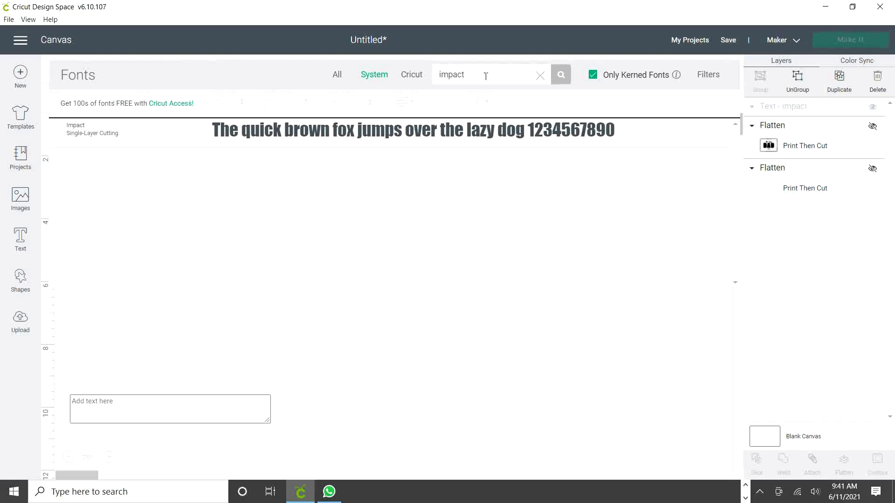
pyautogui.click(539, 75)
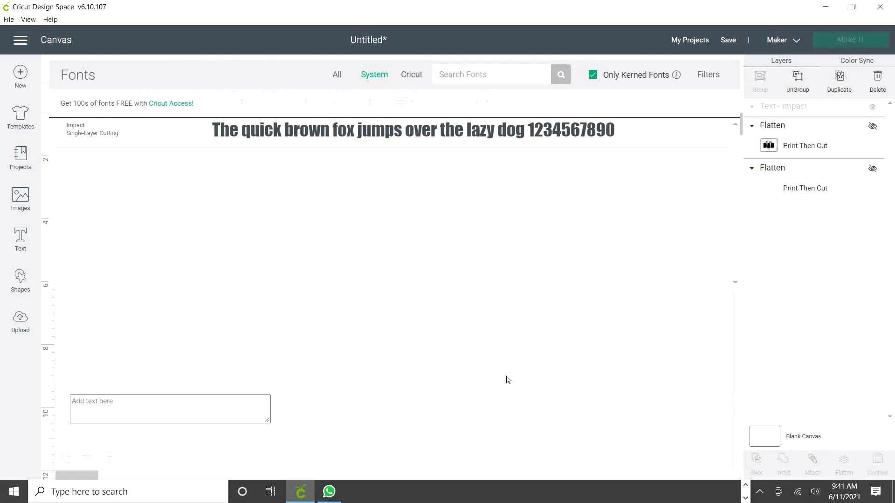
pyautogui.click(484, 75)
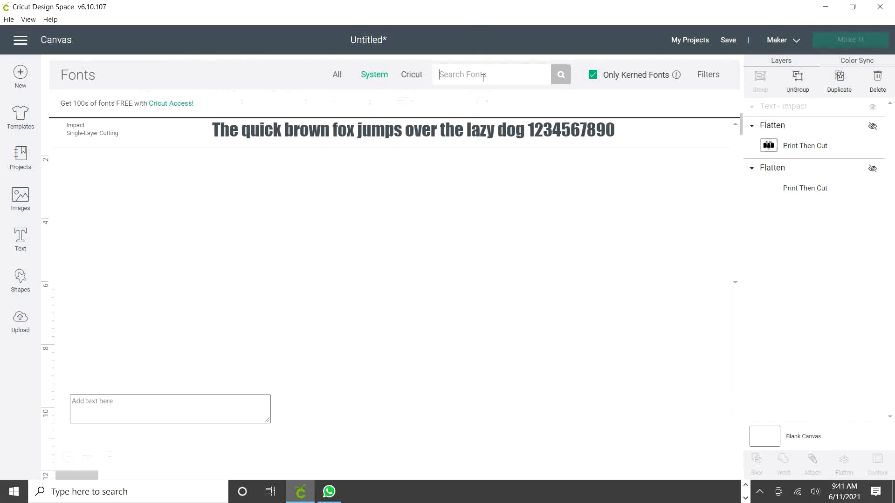
pyautogui.write('IM')
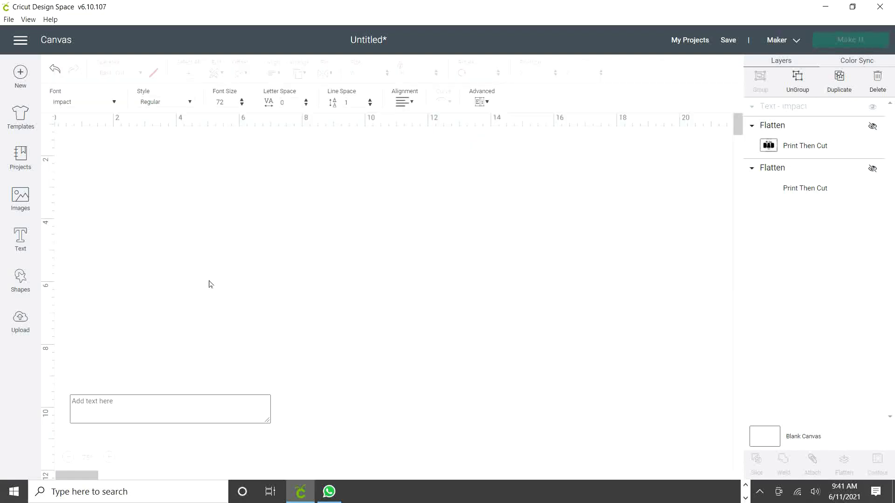
pyautogui.click(169, 409)
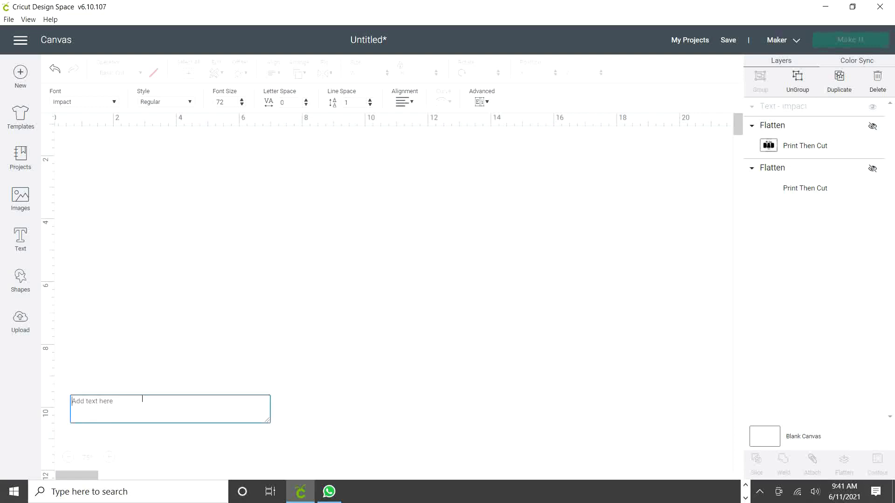
# Step: Type 'DAD' in Impact, ungroup it into three letters, and select the first D
pyautogui.write('DAD')
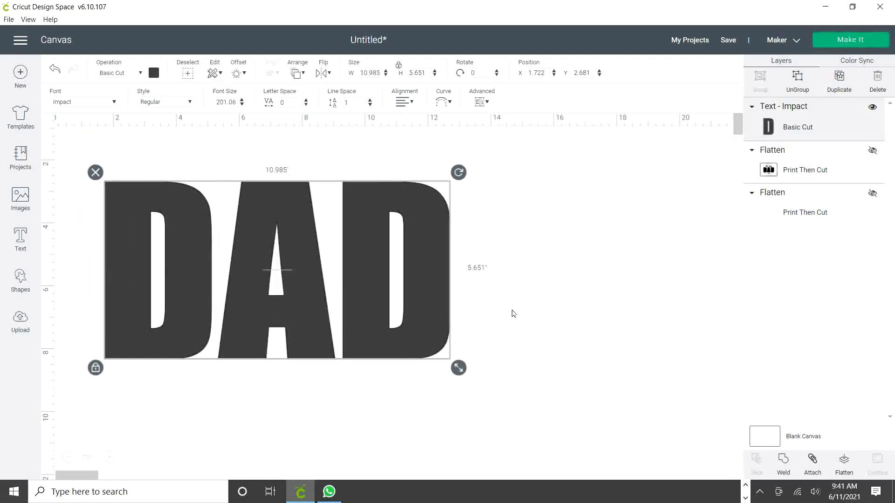
pyautogui.moveTo(806, 162)
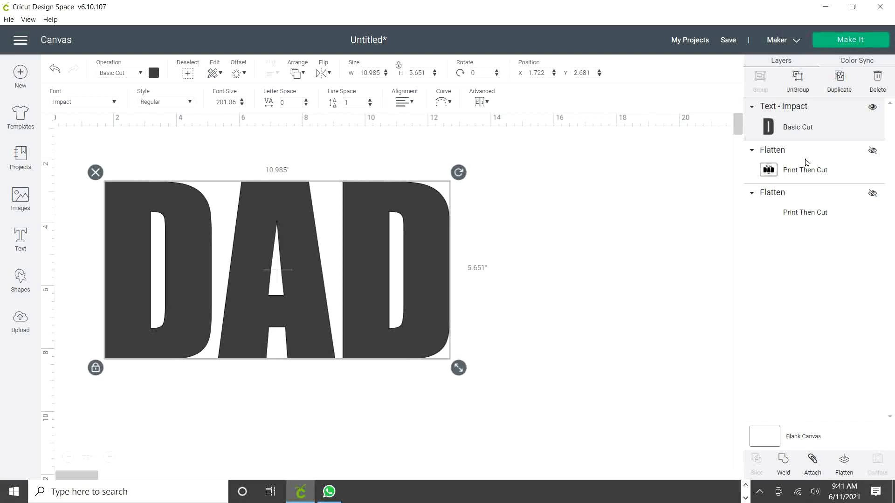
pyautogui.moveTo(238, 313)
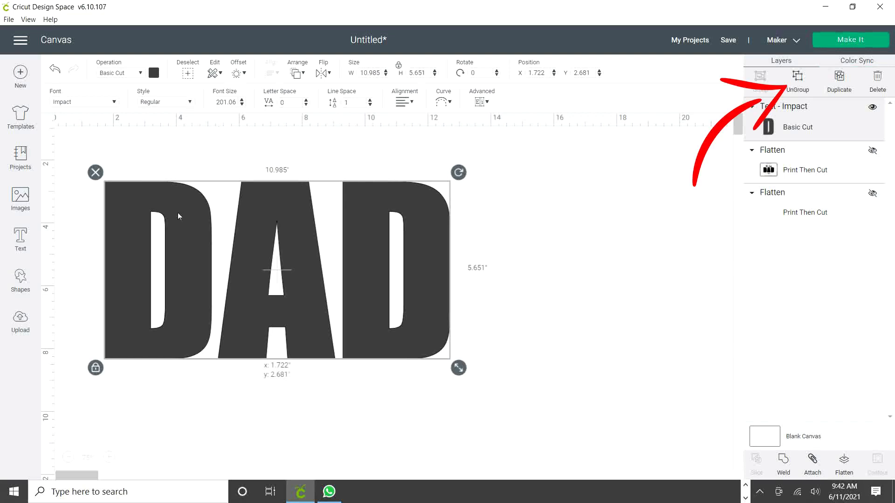
pyautogui.click(189, 101)
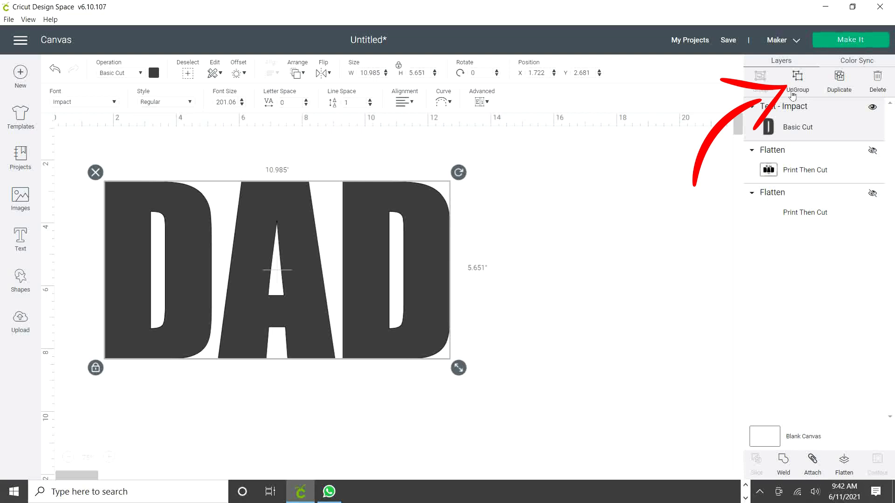
pyautogui.click(798, 78)
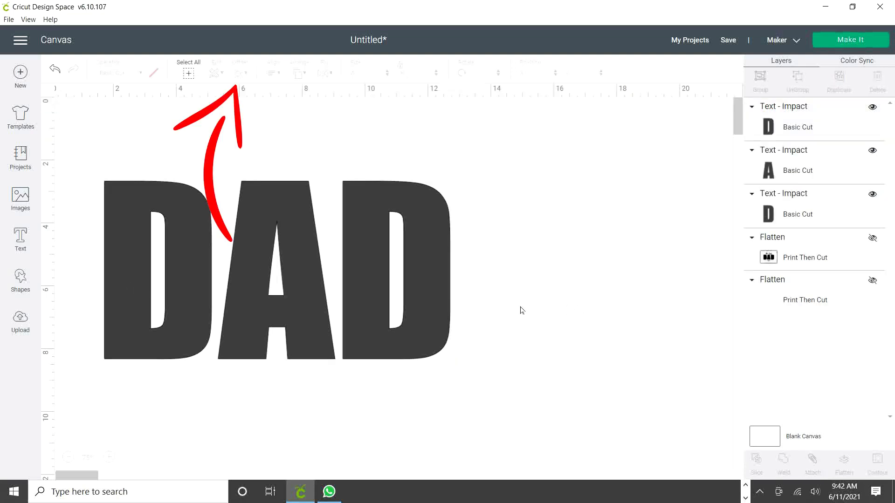
pyautogui.click(158, 271)
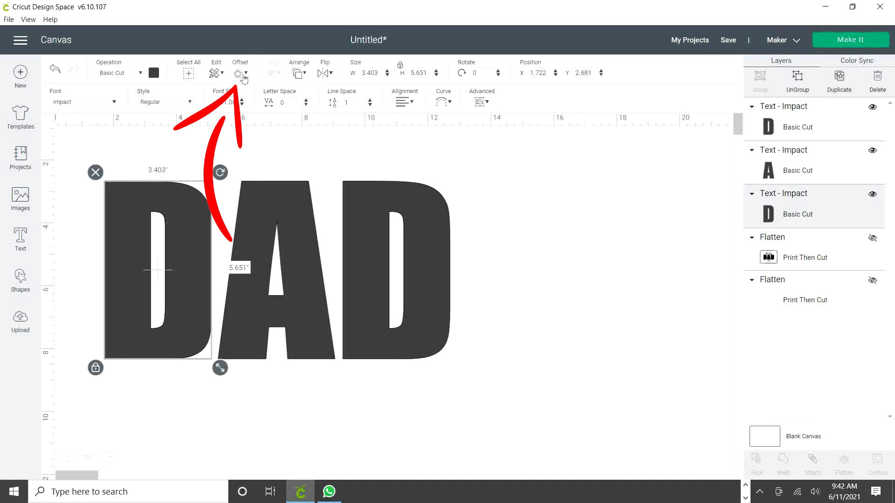
# Step: Give the first D an offset outline of about 0.194 in
pyautogui.click(239, 73)
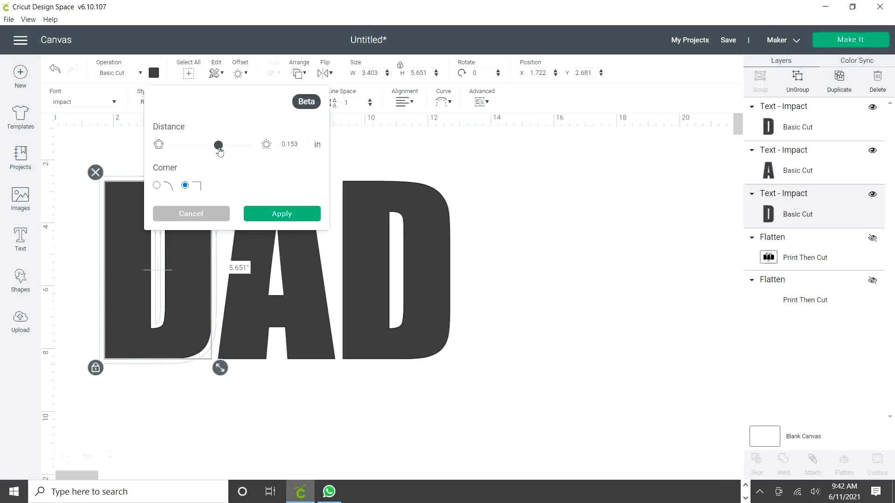
pyautogui.moveTo(219, 144); pyautogui.dragTo(217, 144)
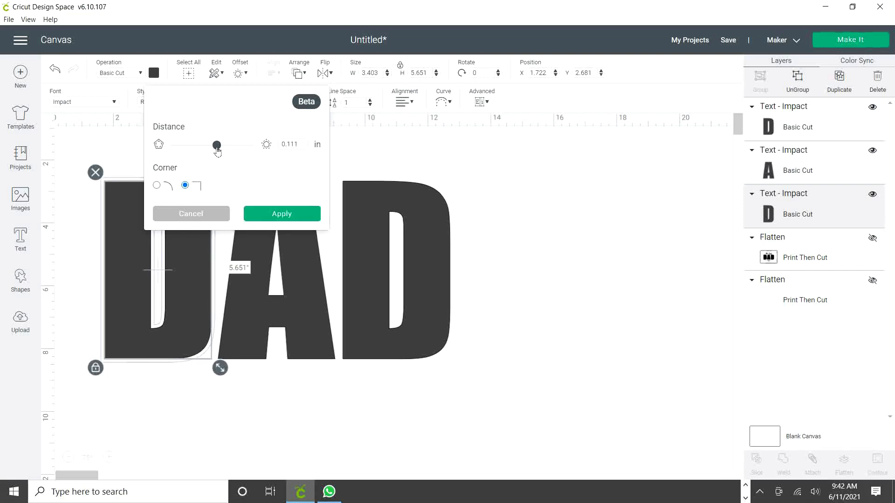
pyautogui.moveTo(217, 144); pyautogui.dragTo(223, 144)
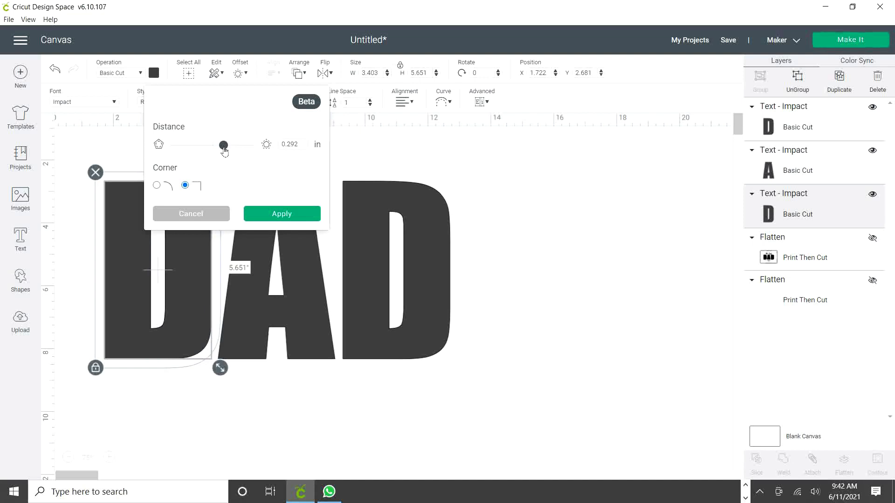
pyautogui.moveTo(223, 144); pyautogui.dragTo(221, 144)
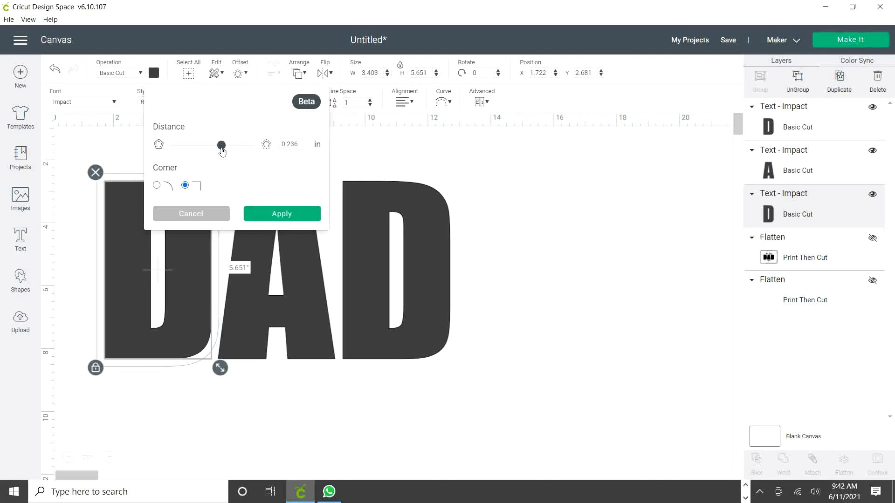
pyautogui.moveTo(221, 145); pyautogui.dragTo(220, 145)
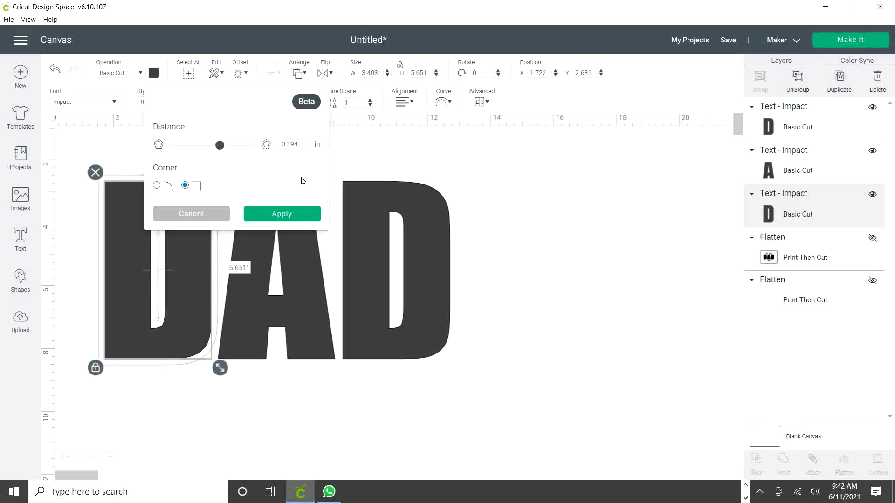
pyautogui.click(281, 213)
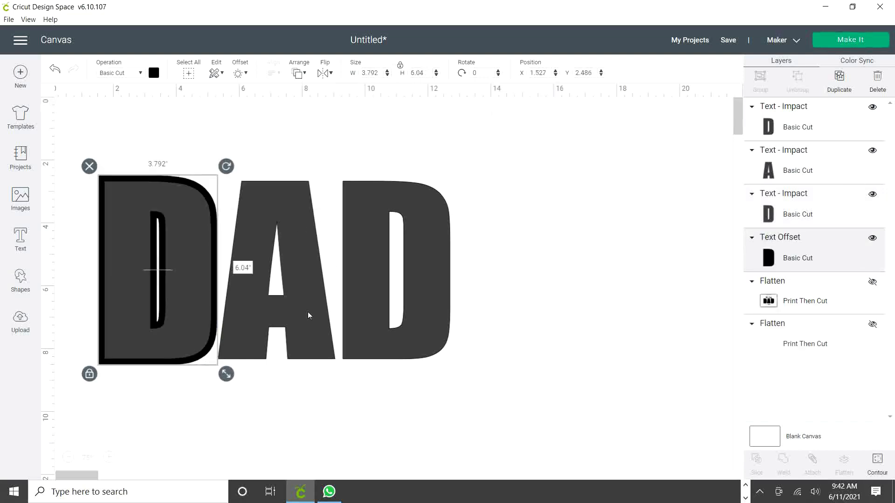
# Step: Apply the same offset outline to the A and the last D
pyautogui.click(275, 271)
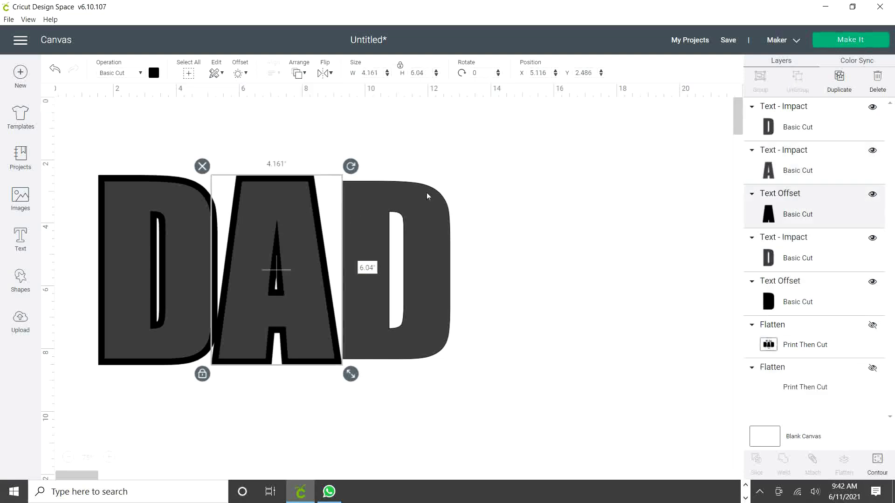
pyautogui.click(240, 73)
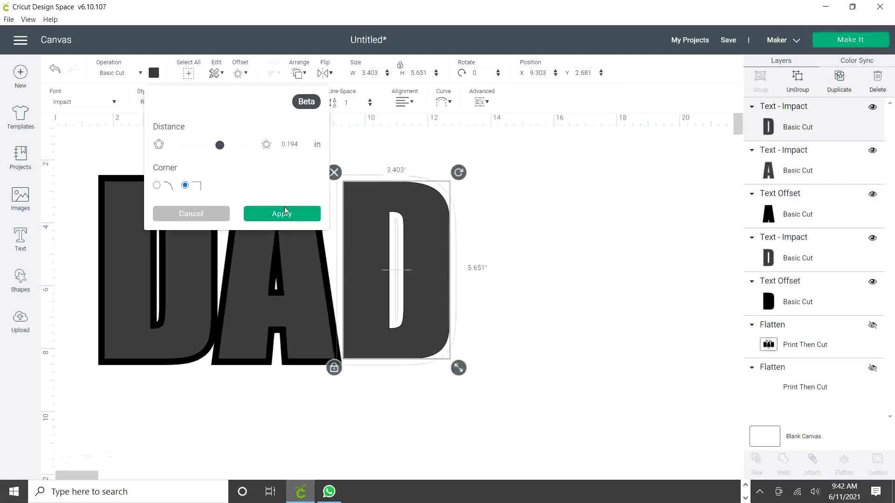
pyautogui.click(281, 213)
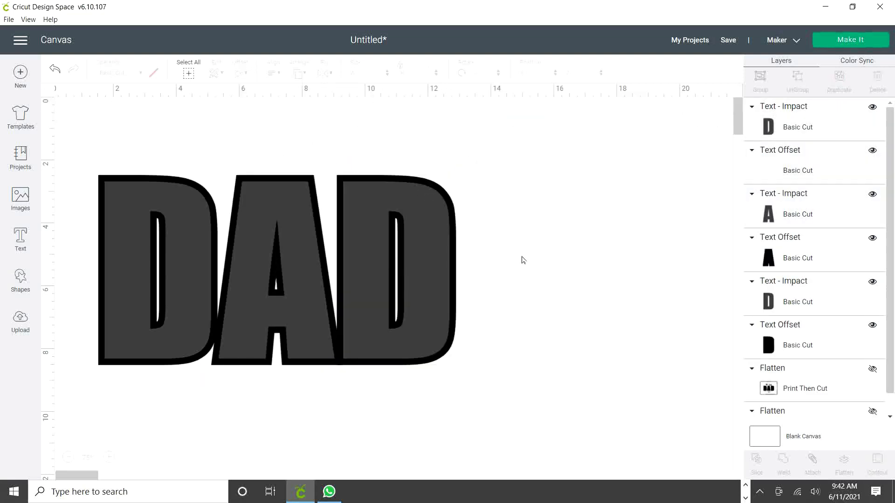
# Step: Weld each letter to its outline, then shift the A and last D right to space them
pyautogui.click(397, 273)
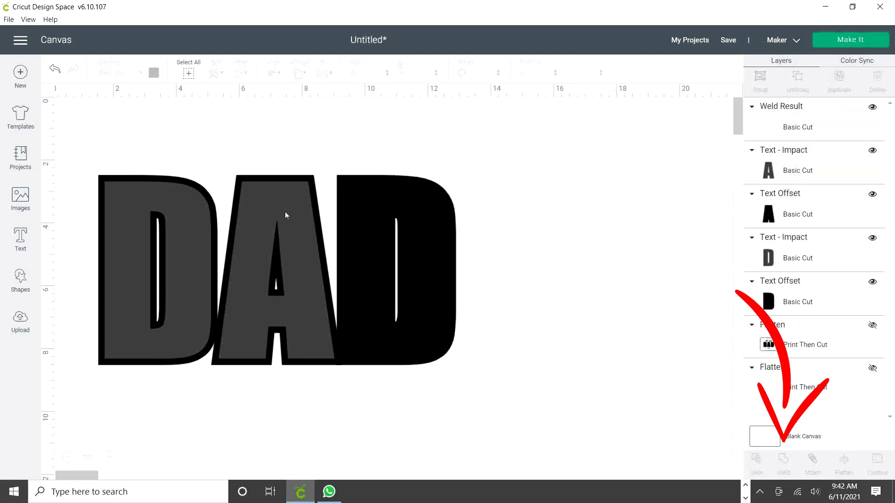
pyautogui.click(278, 271)
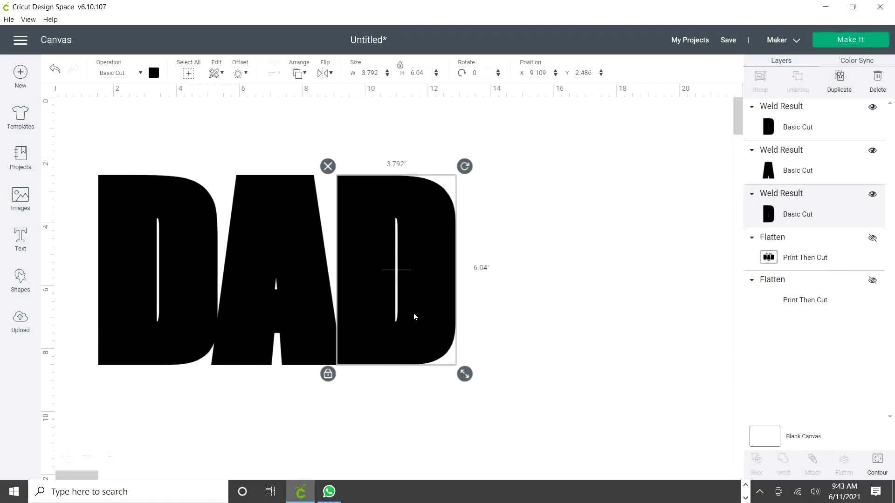
pyautogui.moveTo(394, 268); pyautogui.dragTo(434, 269)
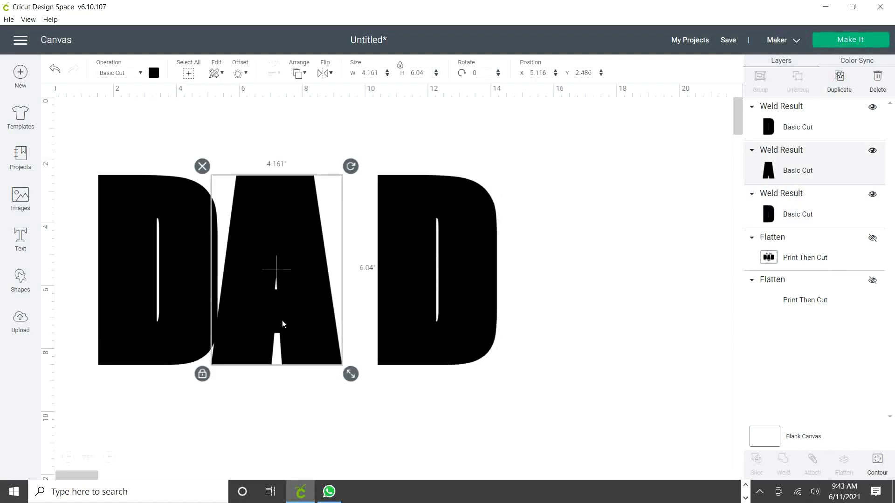
pyautogui.moveTo(277, 271); pyautogui.dragTo(292, 271)
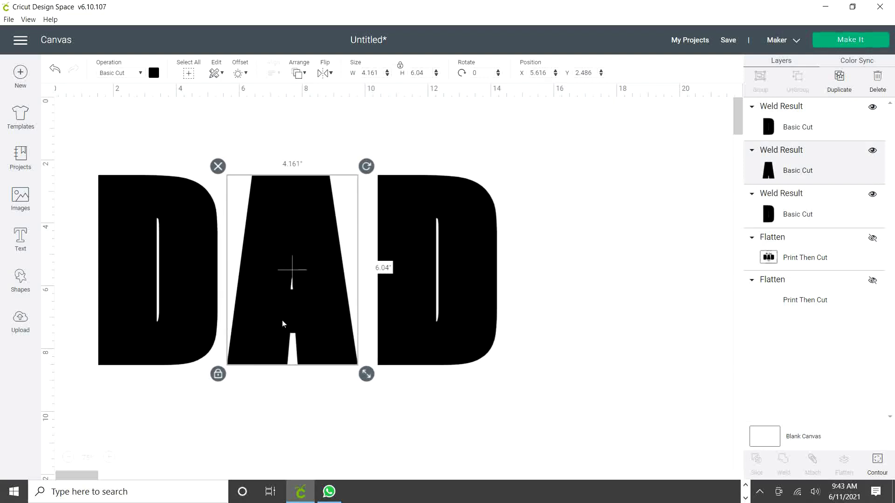
pyautogui.click(582, 377)
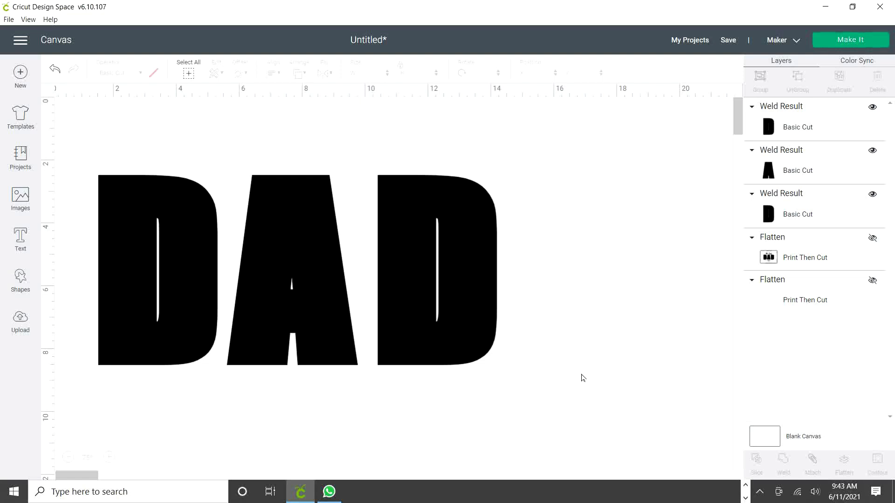
pyautogui.moveTo(65, 338)
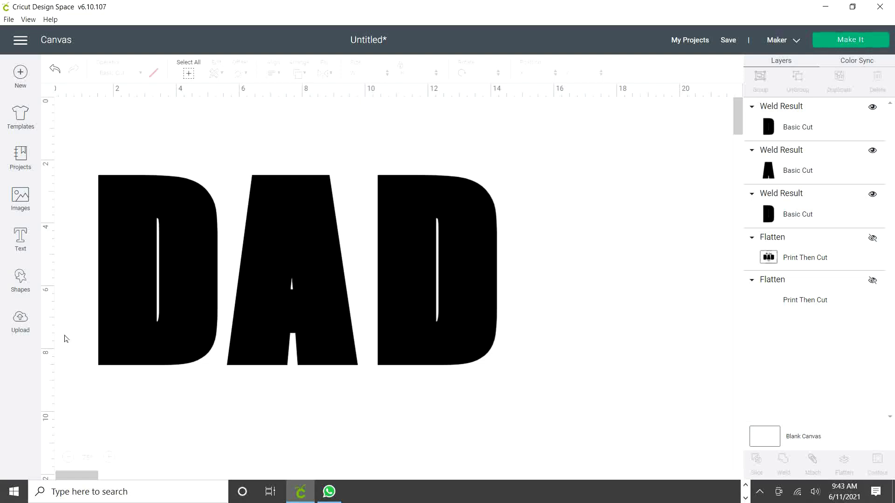
# Step: Insert the father-and-son photo from recent uploads and enlarge it
pyautogui.click(20, 319)
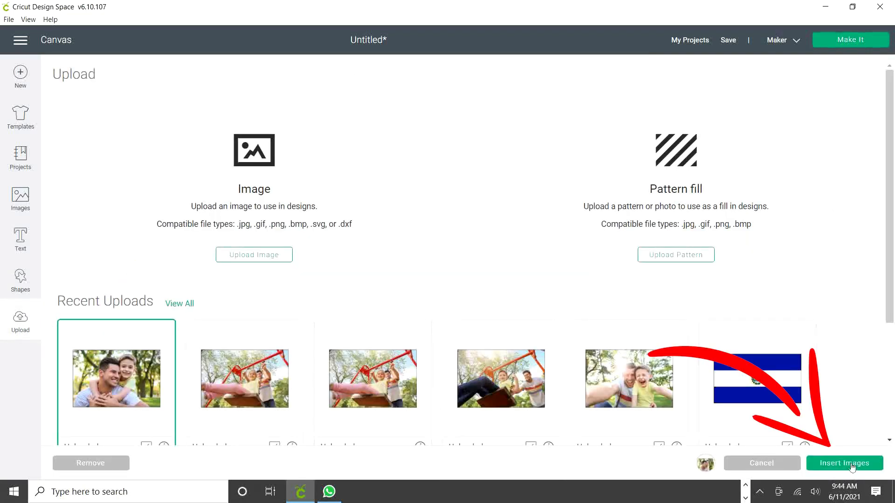
pyautogui.click(843, 463)
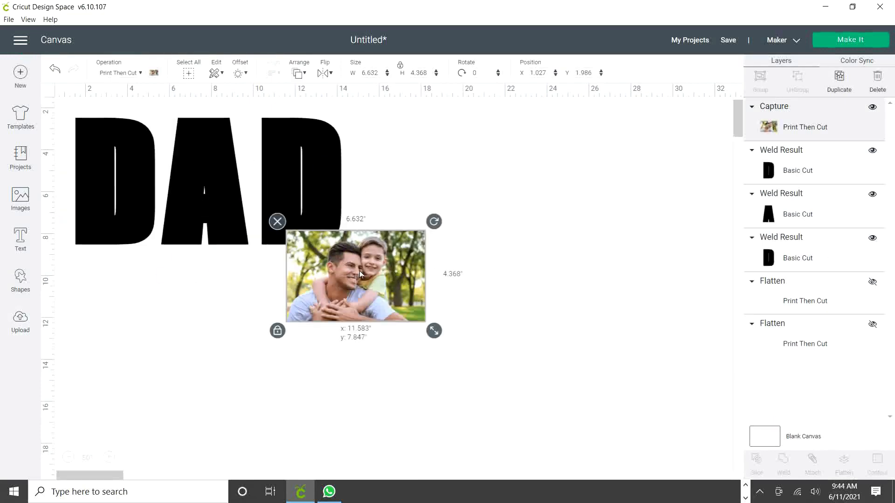
pyautogui.moveTo(434, 331); pyautogui.dragTo(578, 424)
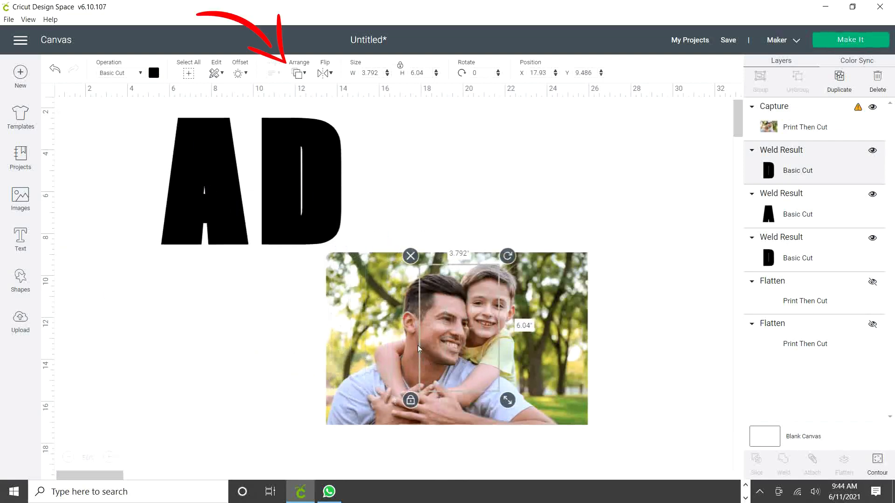
# Step: Send the D to the front and resize the photo to fit behind it
pyautogui.click(298, 73)
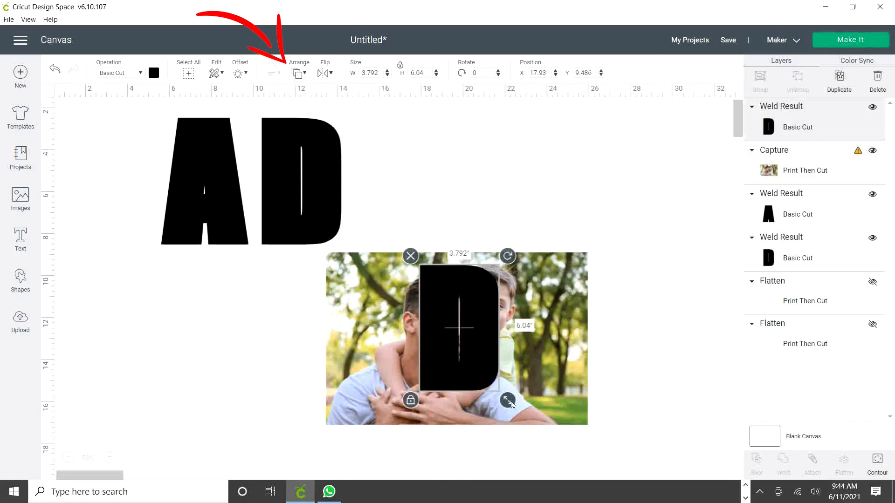
pyautogui.moveTo(506, 400); pyautogui.dragTo(594, 432)
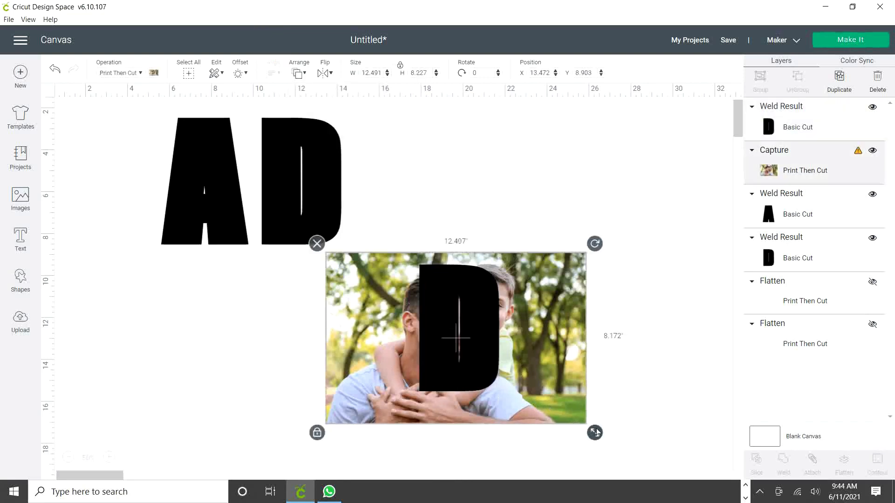
pyautogui.moveTo(594, 432); pyautogui.dragTo(567, 414)
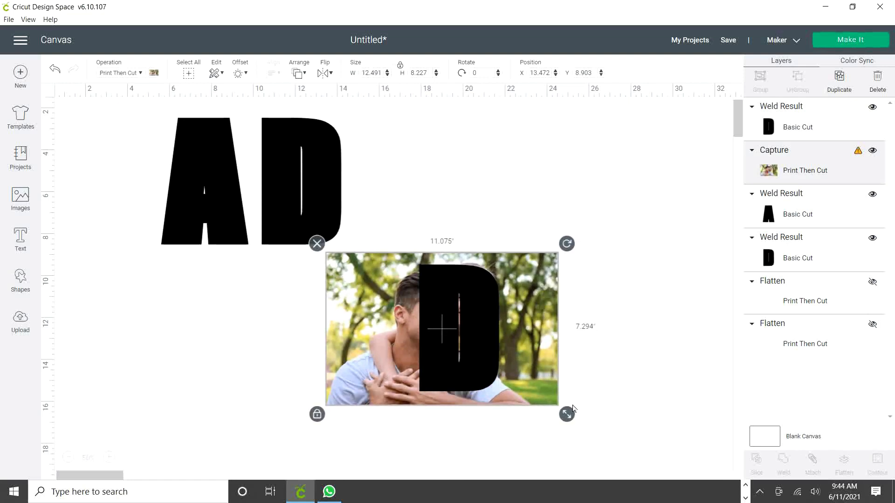
pyautogui.moveTo(566, 414); pyautogui.dragTo(579, 420)
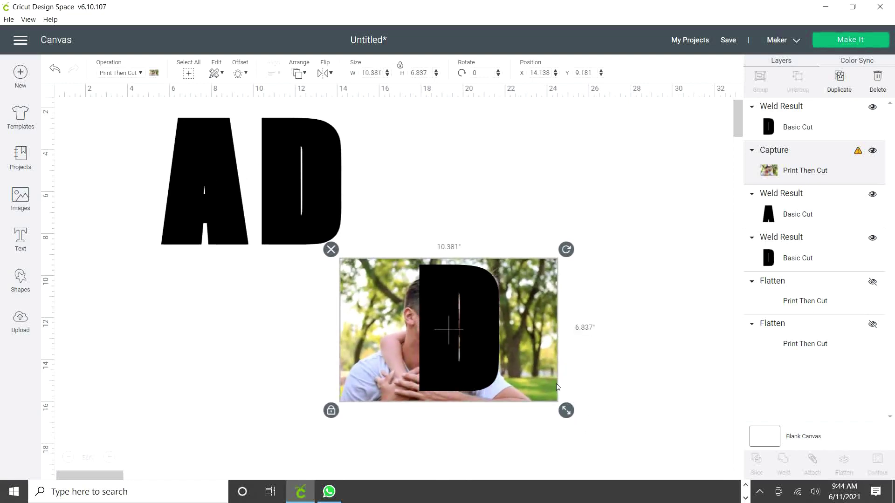
pyautogui.click(608, 440)
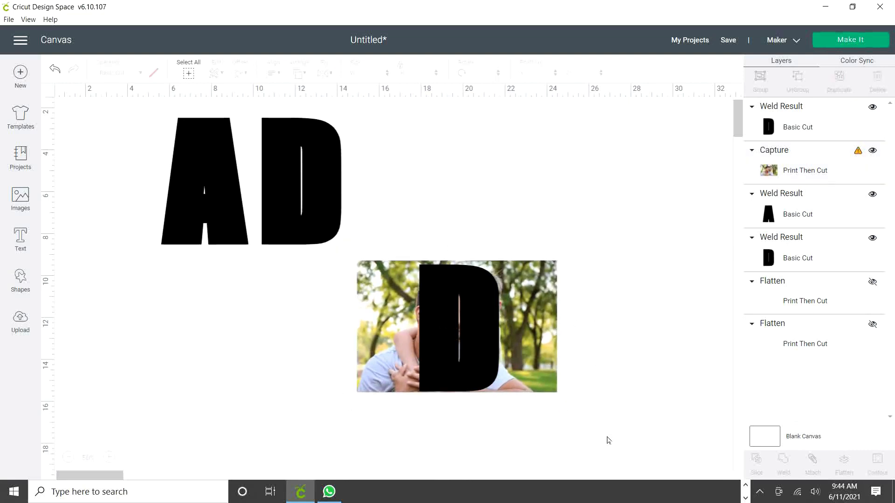
# Step: Slice the photo with the D and move the photo-filled D to the start of DAD
pyautogui.click(456, 325)
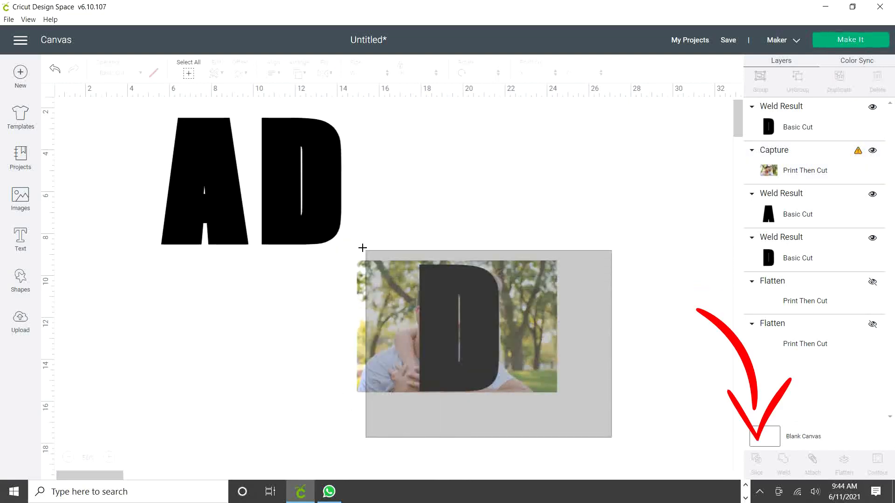
pyautogui.click(658, 418)
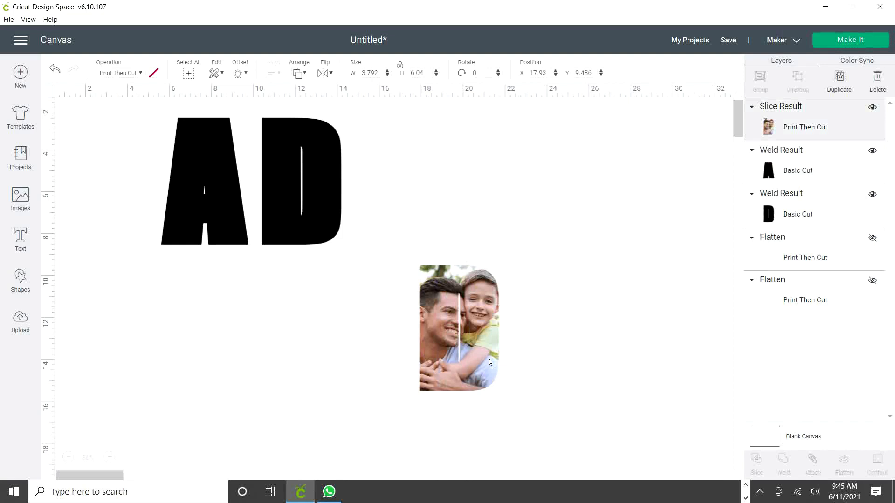
pyautogui.moveTo(458, 328); pyautogui.dragTo(115, 182)
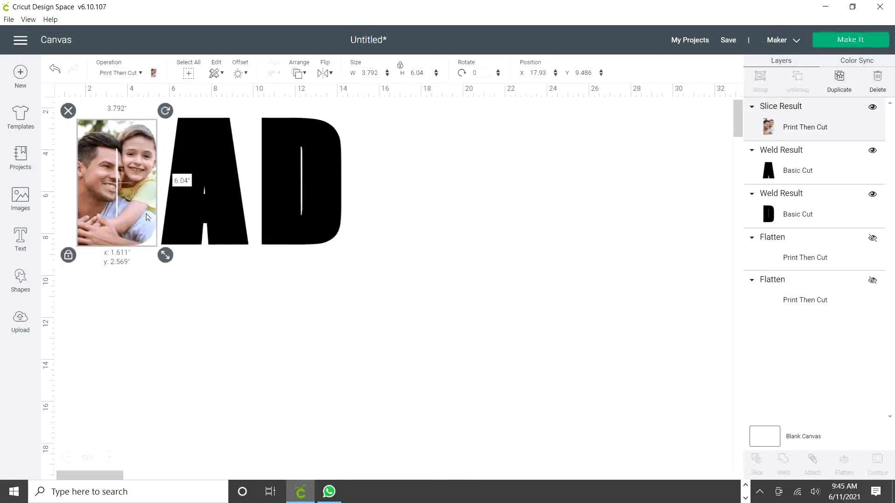
pyautogui.click(282, 327)
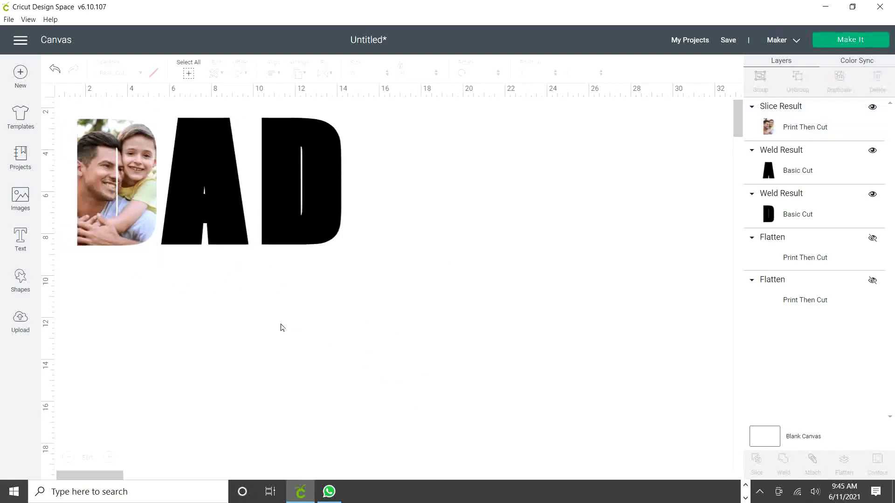
pyautogui.click(118, 182)
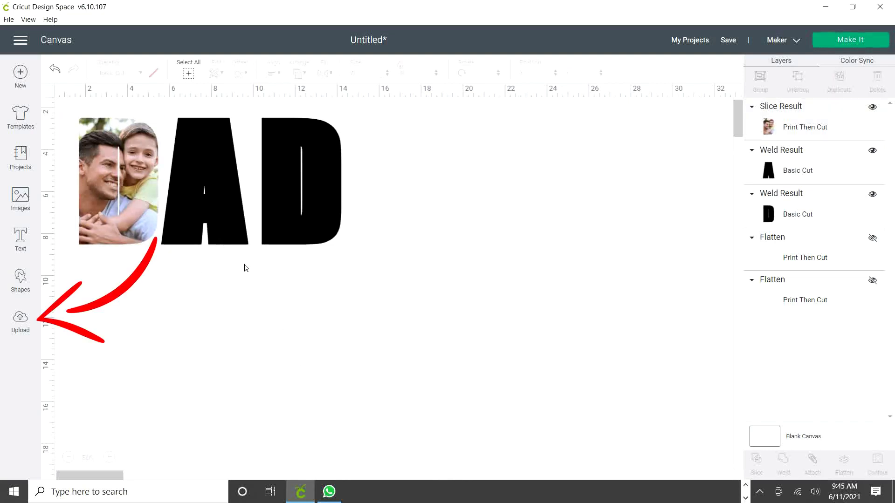
pyautogui.moveTo(233, 228)
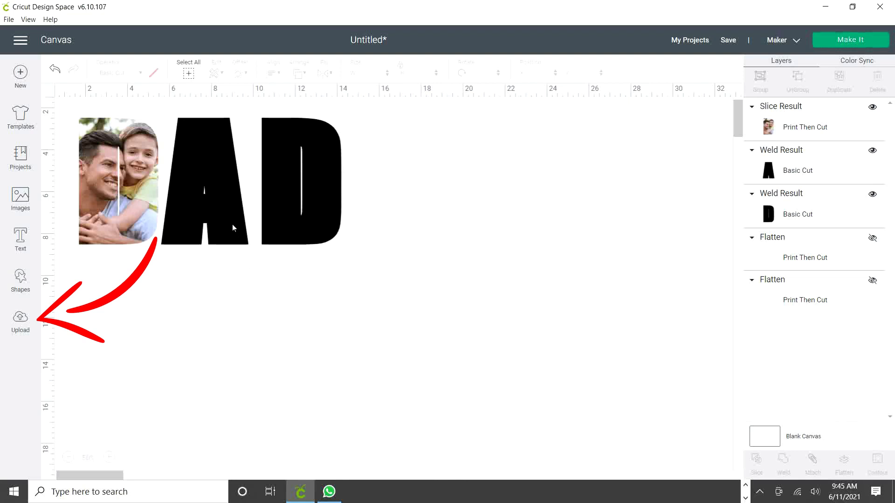
# Step: Upload the Capture image as a pattern fill
pyautogui.click(20, 323)
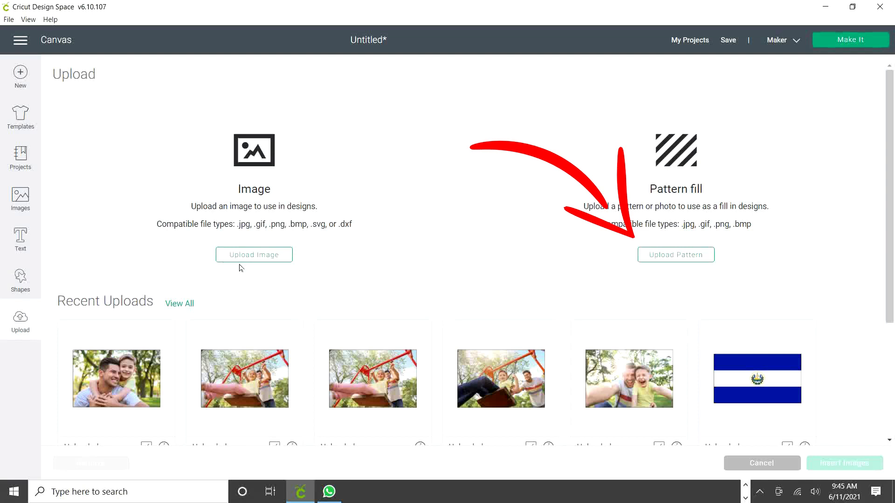
pyautogui.moveTo(271, 264)
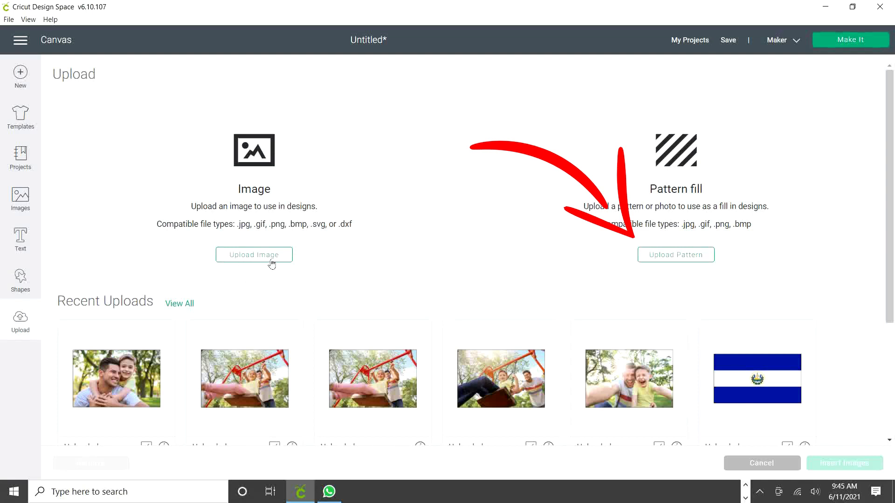
pyautogui.moveTo(681, 263)
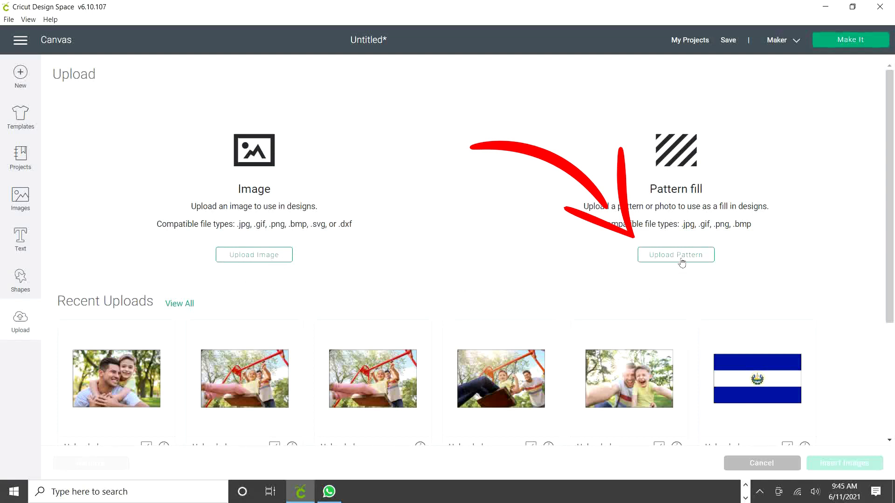
pyautogui.click(675, 255)
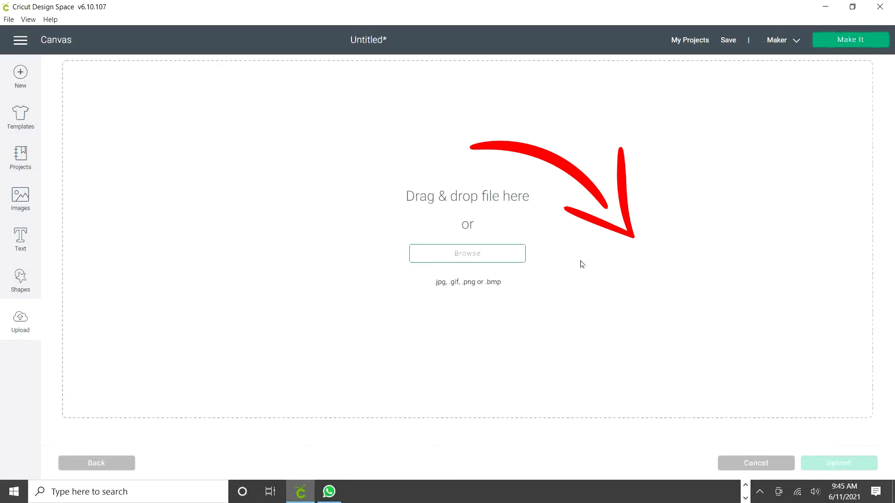
pyautogui.click(467, 254)
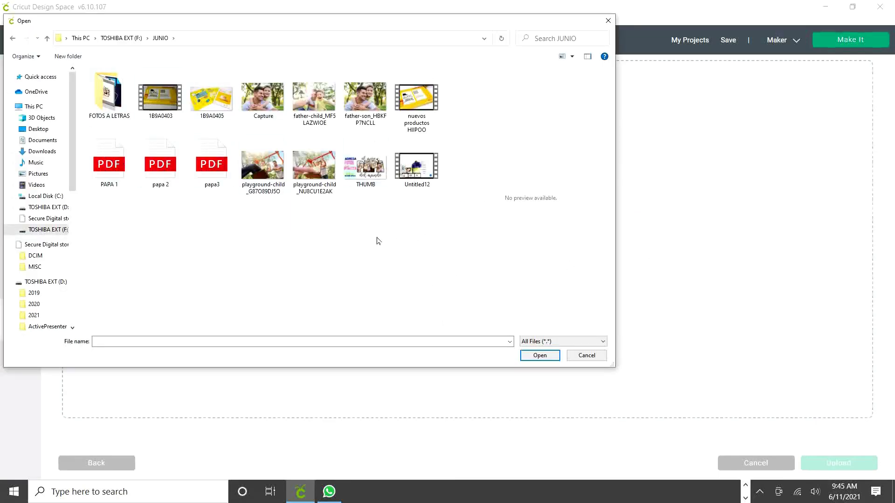
pyautogui.moveTo(293, 207)
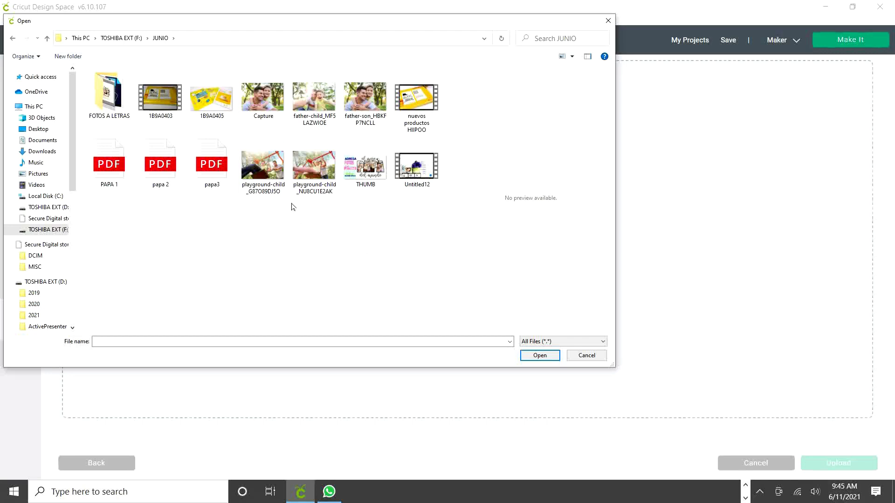
pyautogui.click(263, 96)
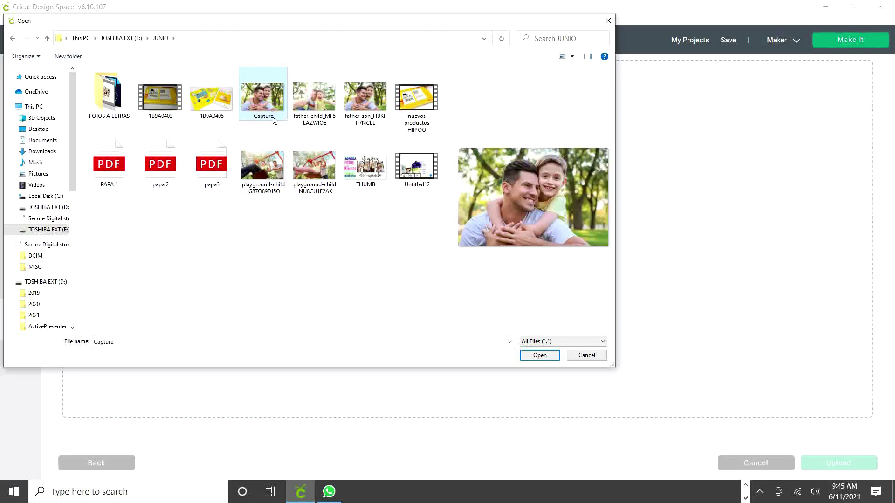
pyautogui.click(540, 355)
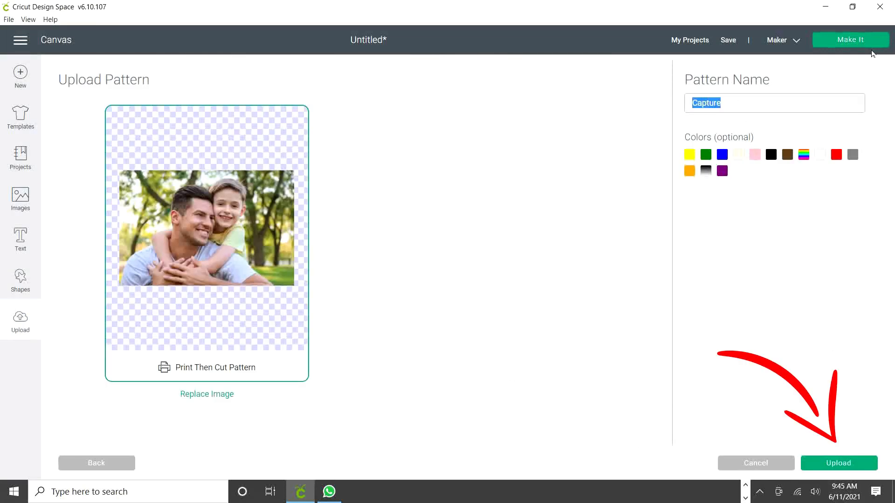
pyautogui.click(839, 464)
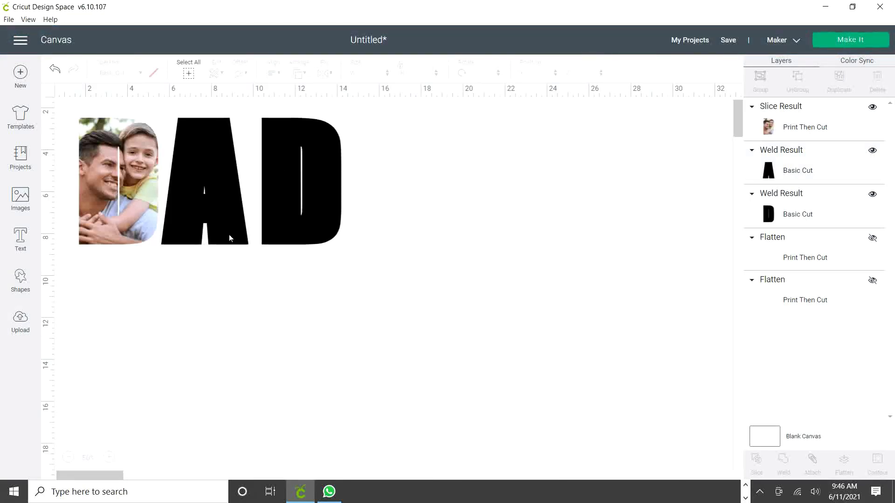
# Step: Set the A to Print Then Cut Standard and fill it with the Capture photo pattern
pyautogui.click(204, 182)
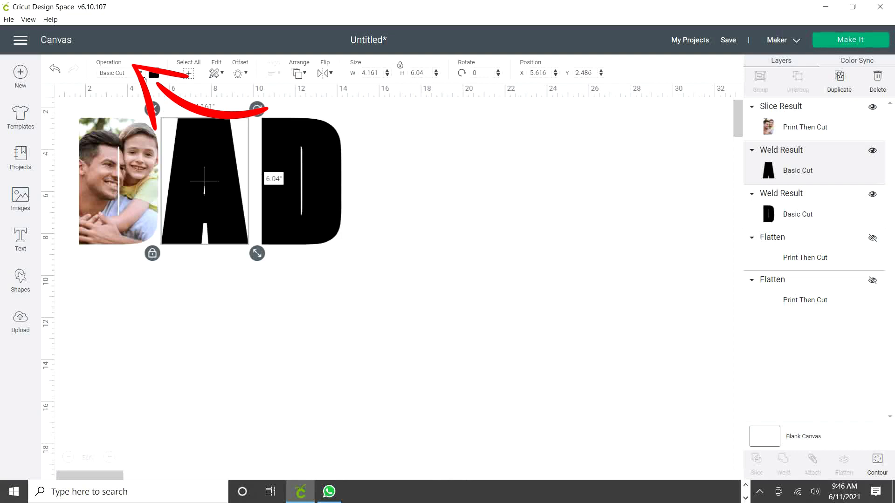
pyautogui.click(111, 73)
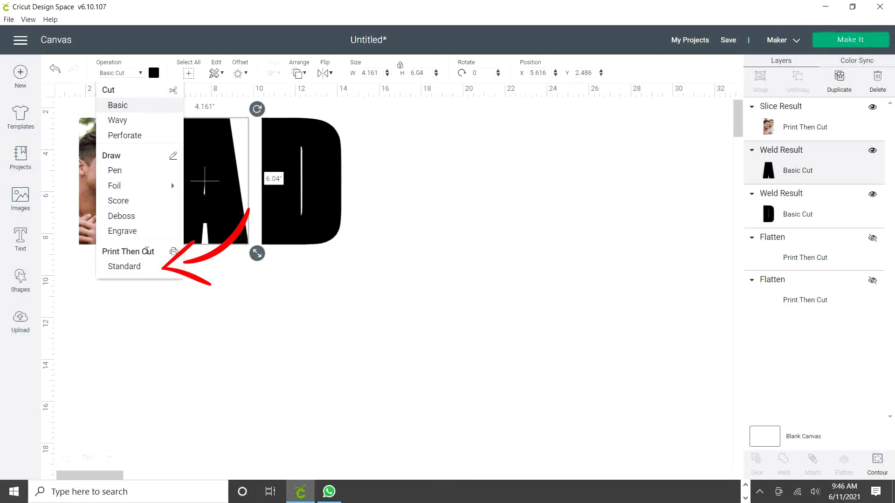
pyautogui.click(128, 251)
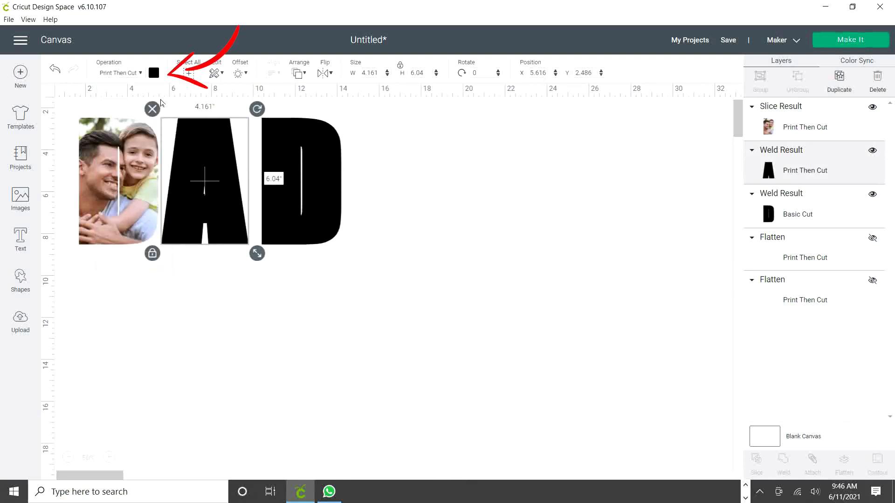
pyautogui.click(154, 73)
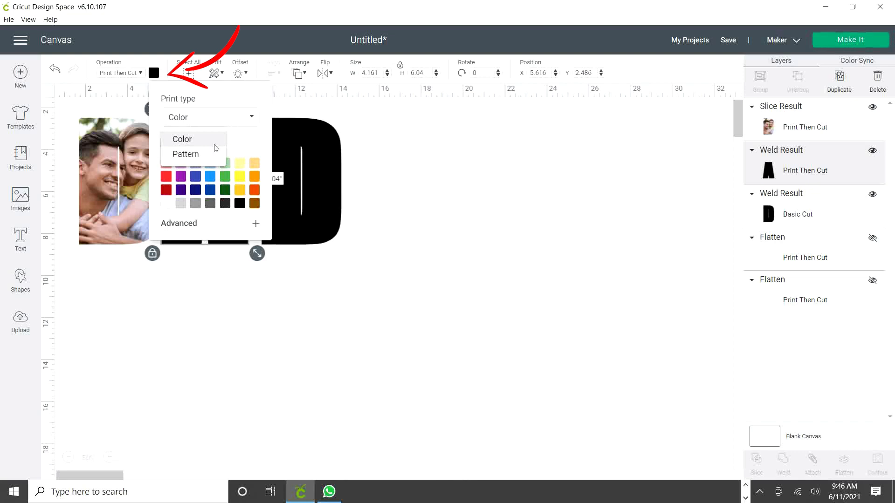
pyautogui.click(186, 154)
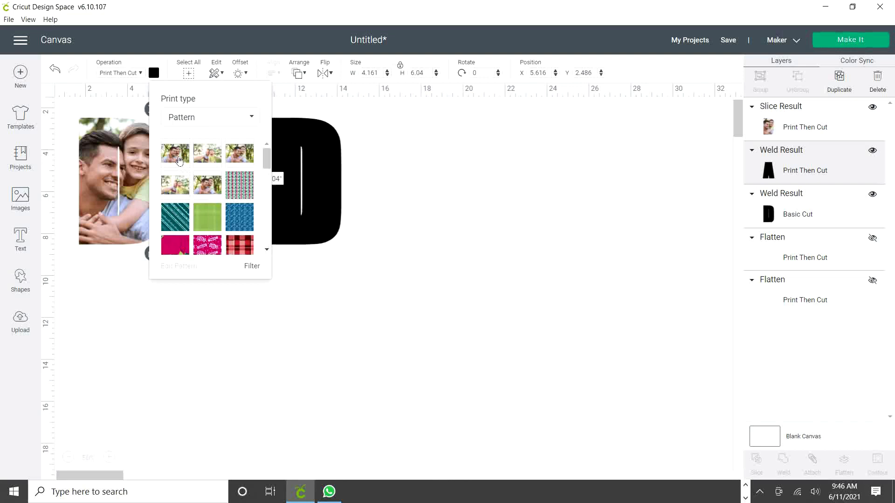
pyautogui.click(175, 154)
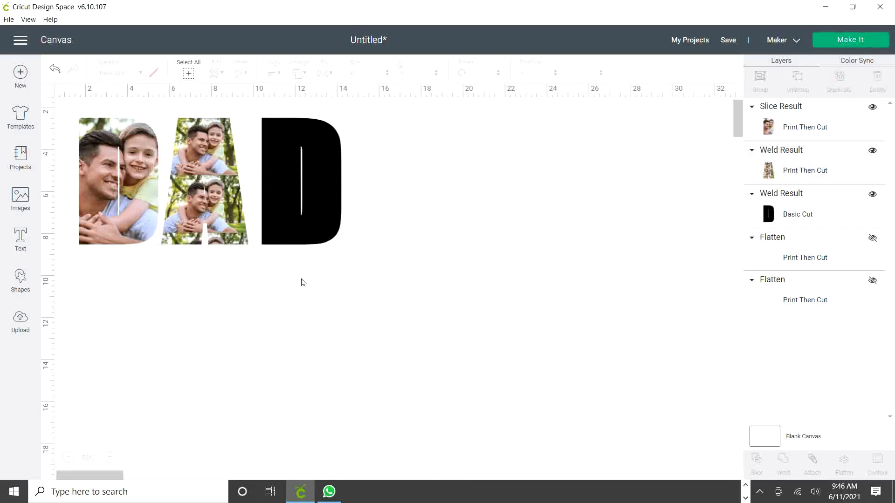
pyautogui.click(204, 181)
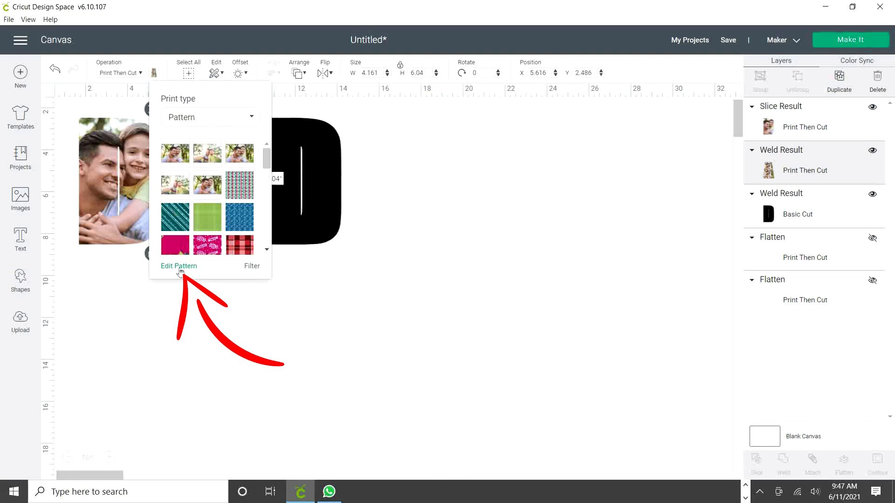
# Step: Raise the photo pattern scale inside the A to about 155 and close Edit Pattern
pyautogui.click(179, 266)
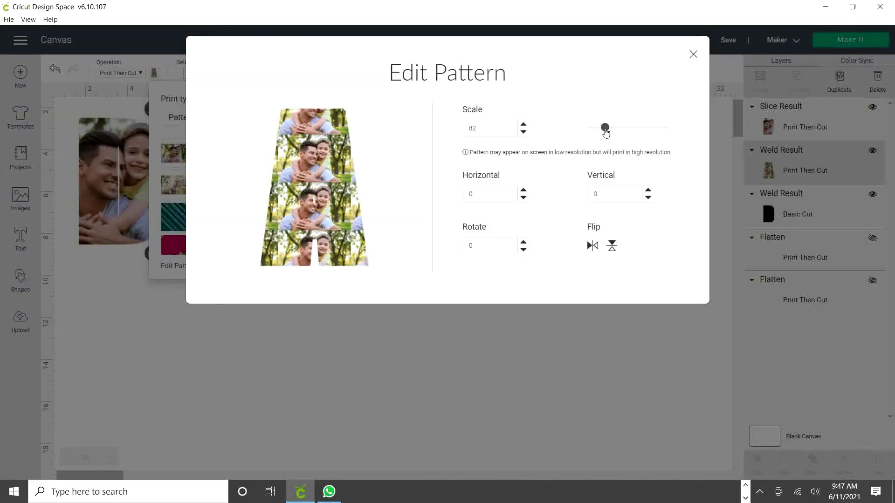
pyautogui.moveTo(605, 128); pyautogui.dragTo(598, 128)
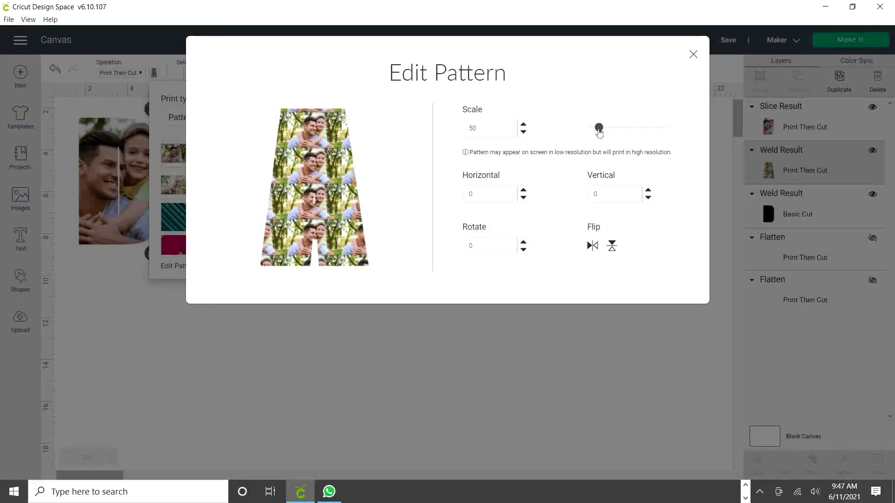
pyautogui.moveTo(598, 128); pyautogui.dragTo(597, 127)
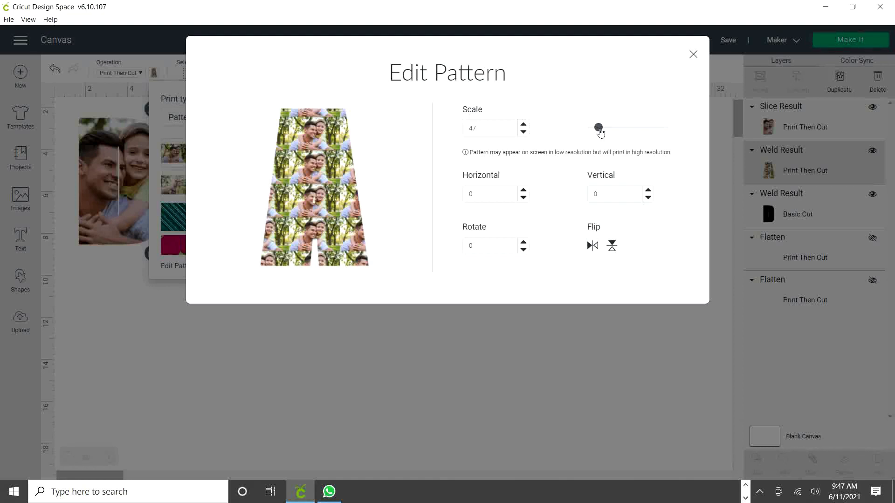
pyautogui.moveTo(598, 128); pyautogui.dragTo(610, 127)
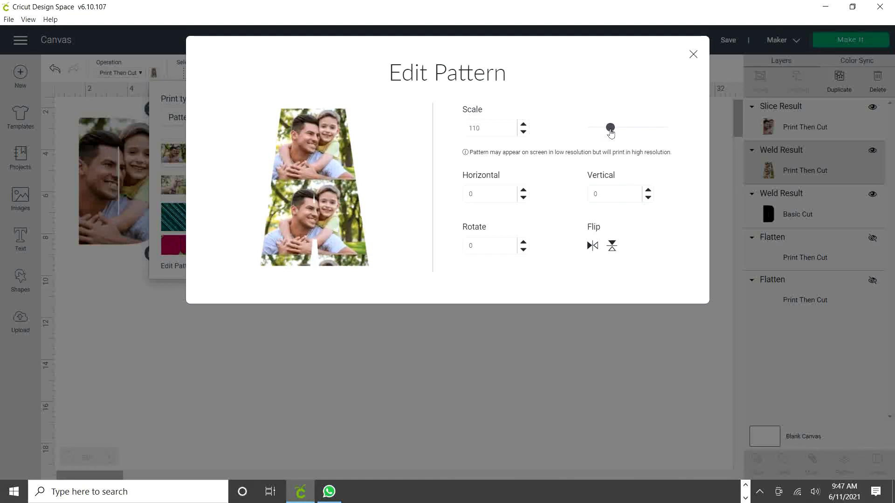
pyautogui.moveTo(609, 127); pyautogui.dragTo(618, 127)
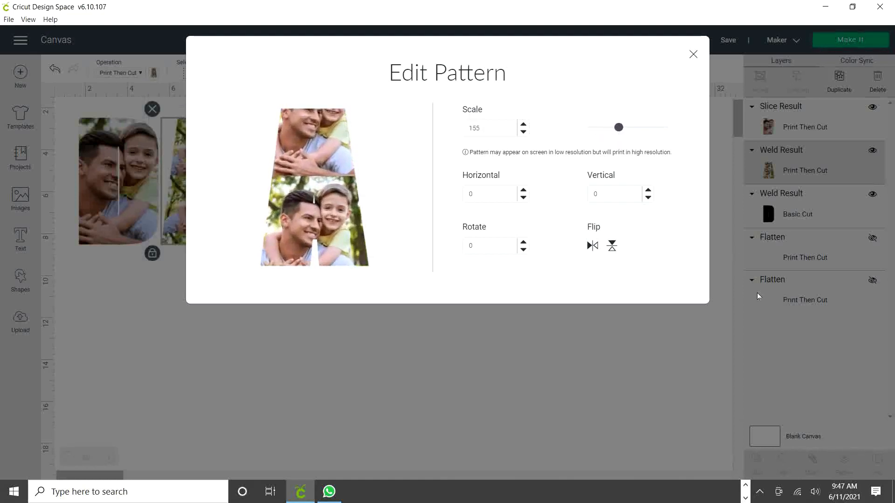
pyautogui.moveTo(692, 54)
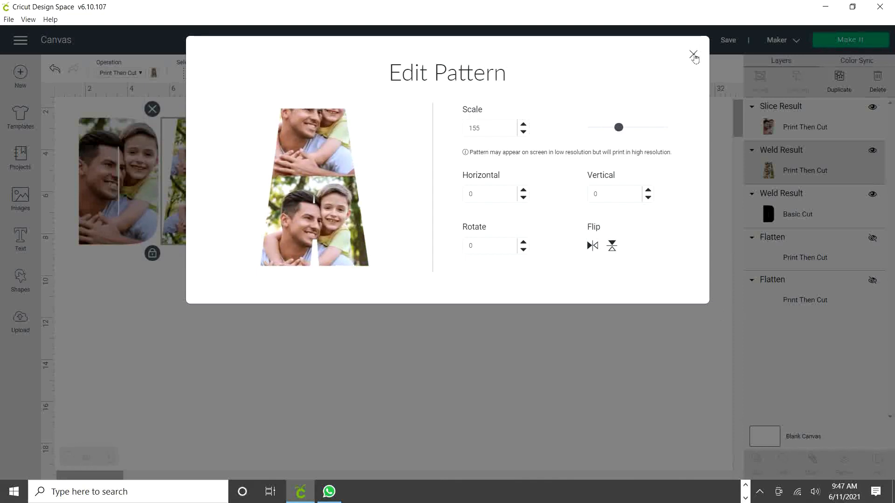
pyautogui.click(693, 55)
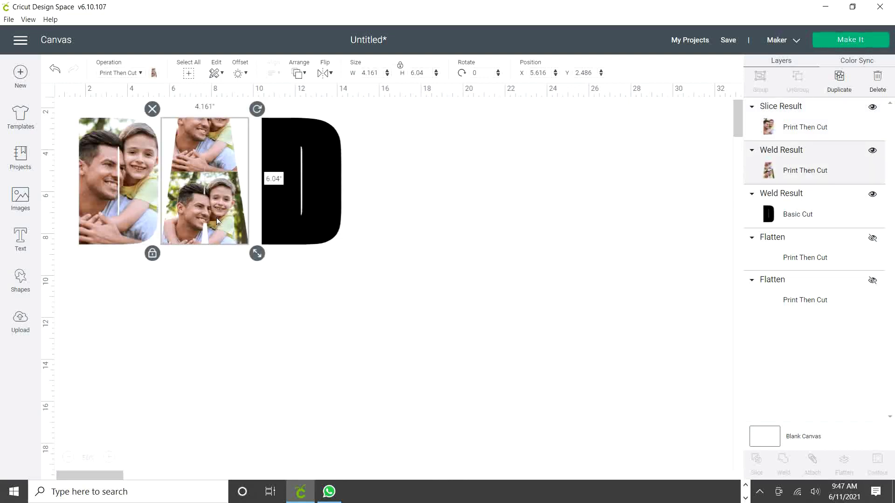
# Step: Select the black D and insert two playground swing photos from Recent Uploads
pyautogui.click(320, 290)
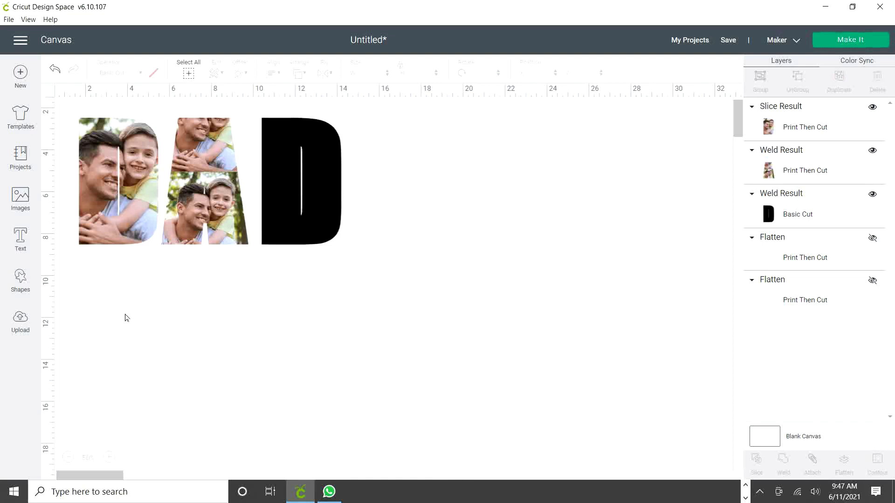
pyautogui.click(300, 181)
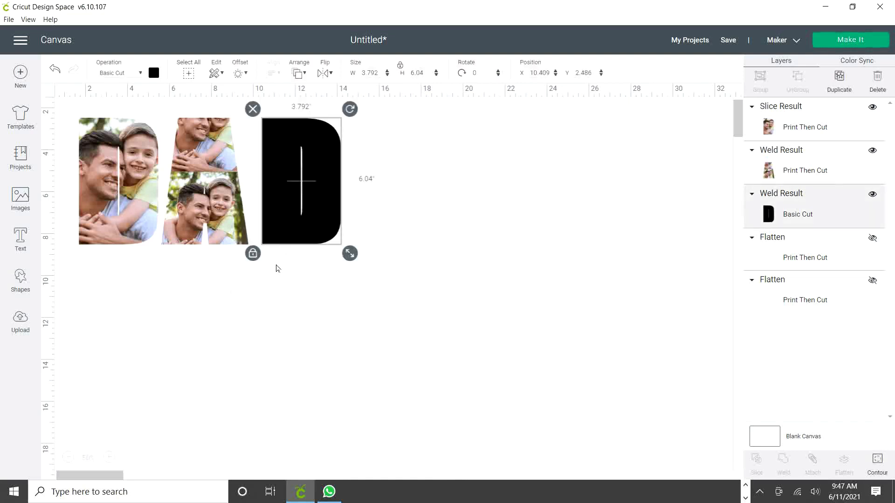
pyautogui.click(20, 320)
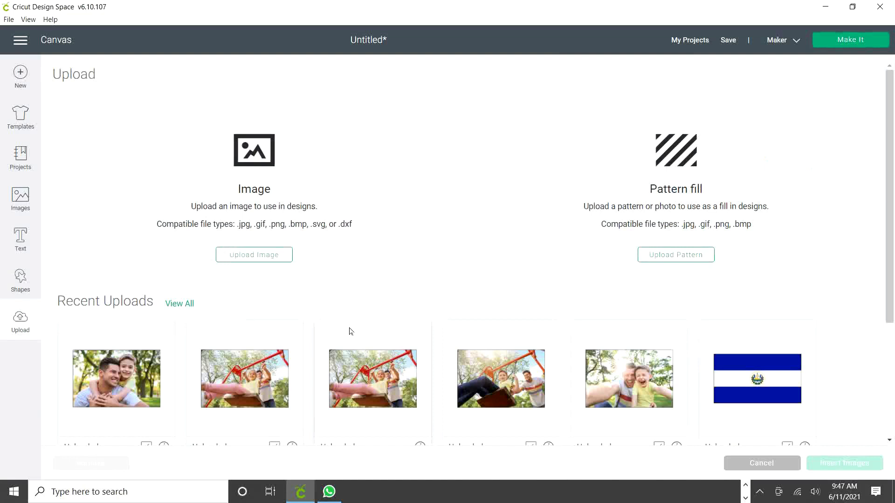
pyautogui.click(244, 379)
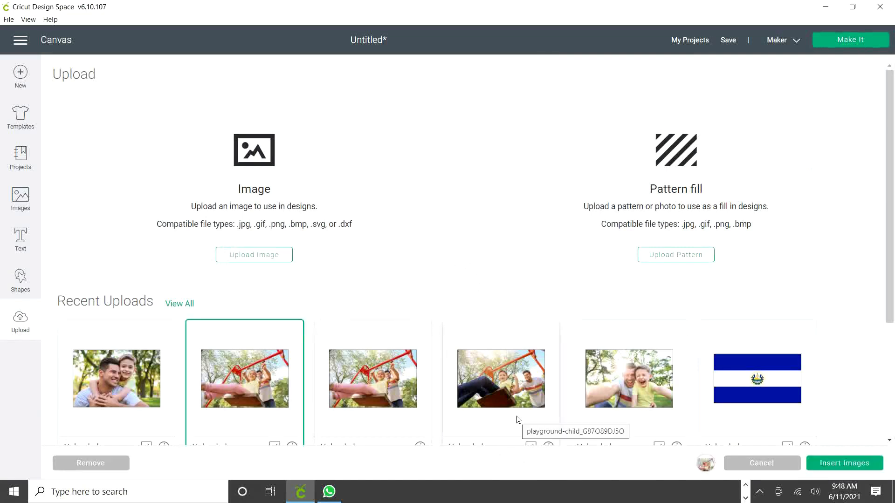
pyautogui.click(500, 378)
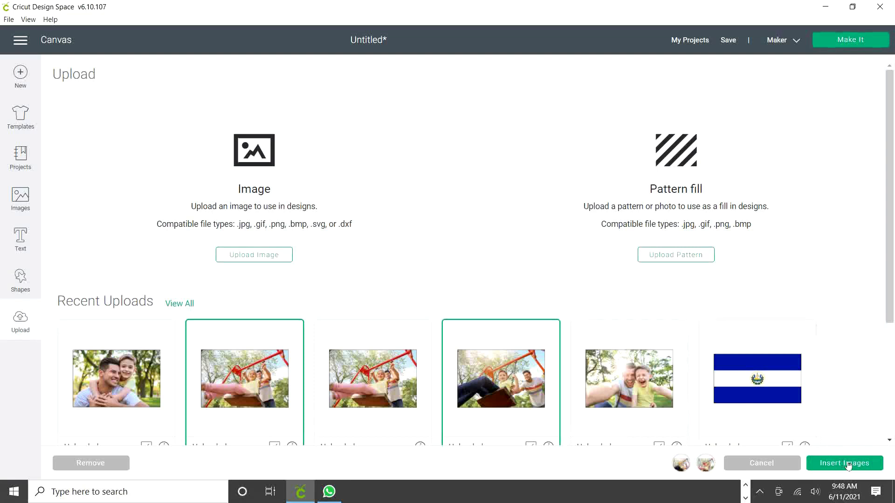
pyautogui.click(844, 463)
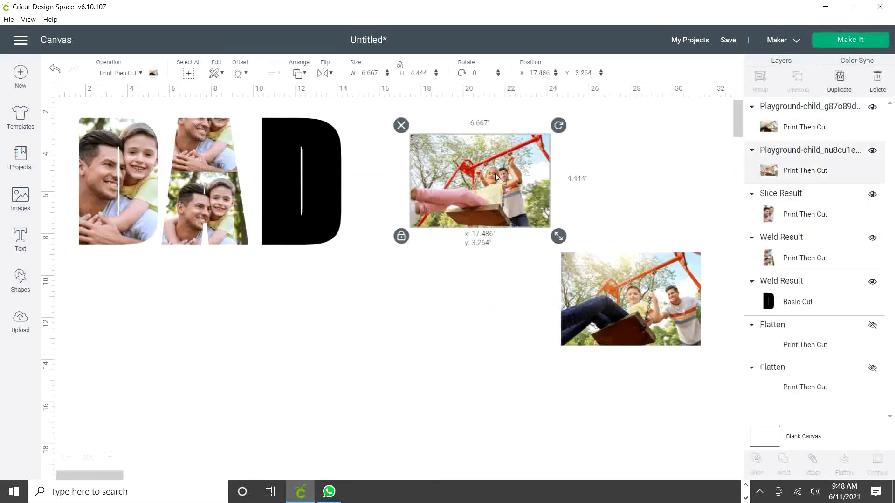
# Step: Enlarge the girl-on-swing photo beneath the D and slice out a photo-filled D
pyautogui.moveTo(478, 180); pyautogui.dragTo(386, 284)
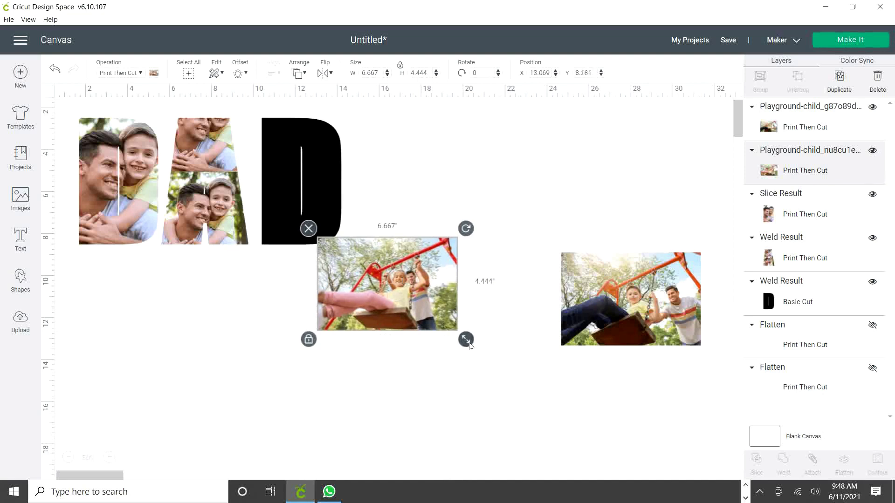
pyautogui.moveTo(466, 339); pyautogui.dragTo(502, 392)
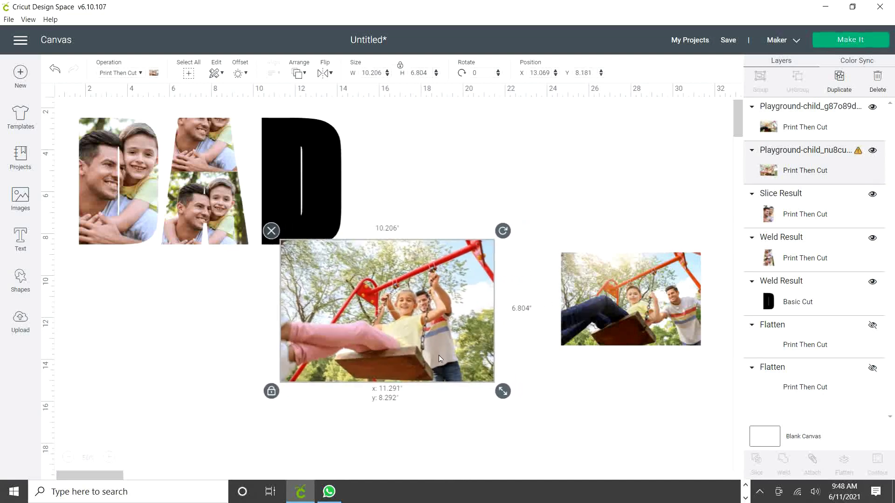
pyautogui.click(301, 181)
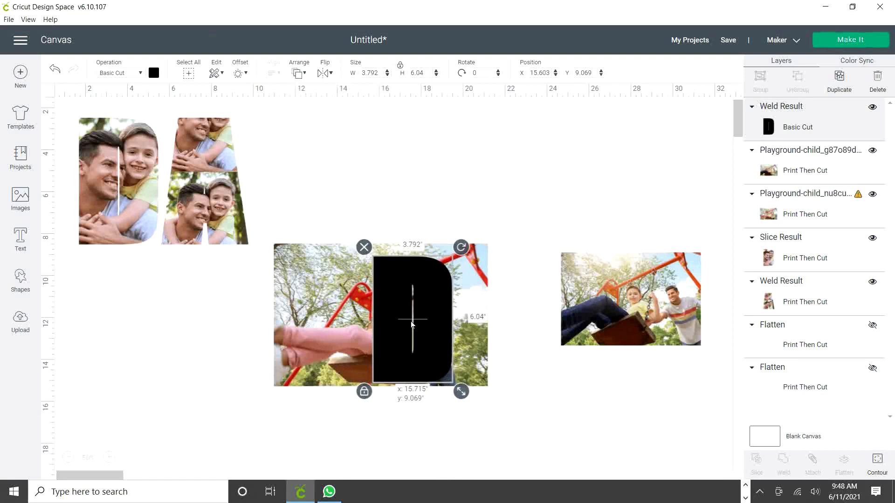
pyautogui.click(515, 433)
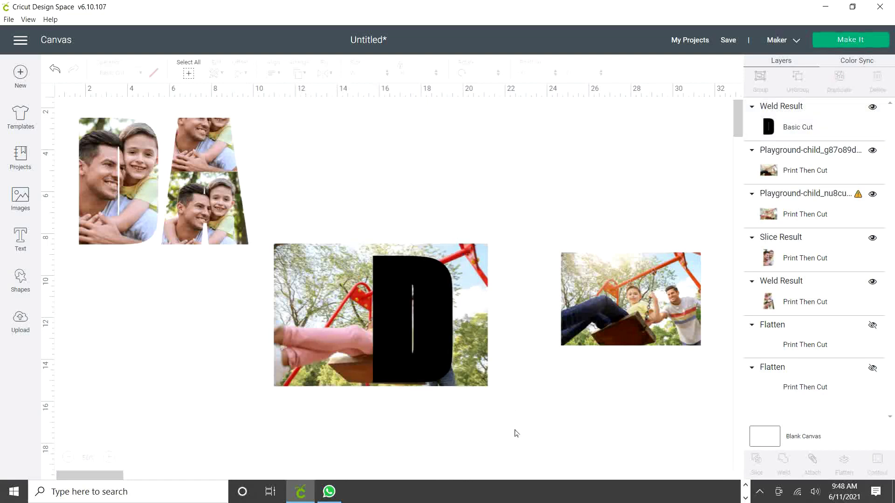
pyautogui.click(380, 314)
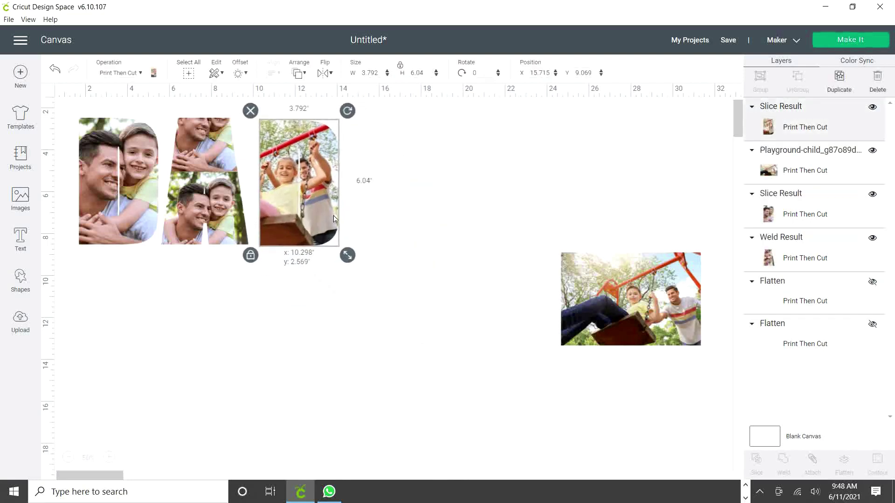
pyautogui.click(372, 309)
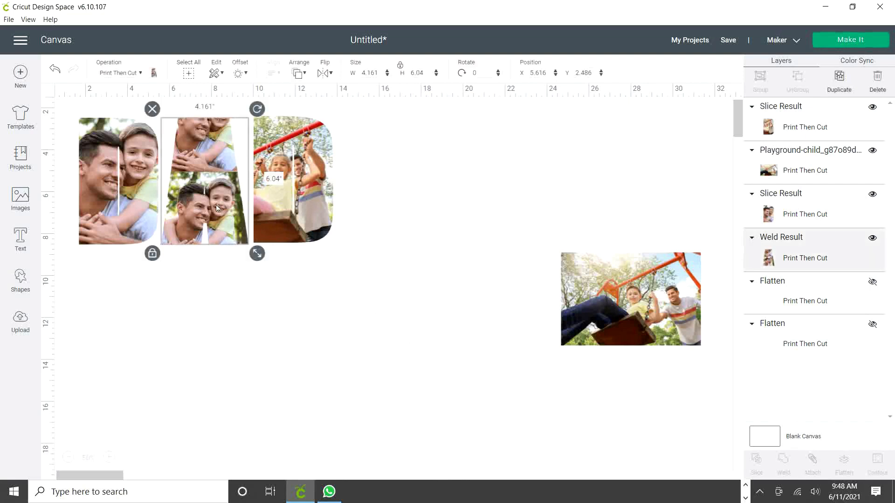
# Step: Place the A over the striped-shirt dad, then align the three letters and center them
pyautogui.moveTo(630, 299); pyautogui.dragTo(419, 360)
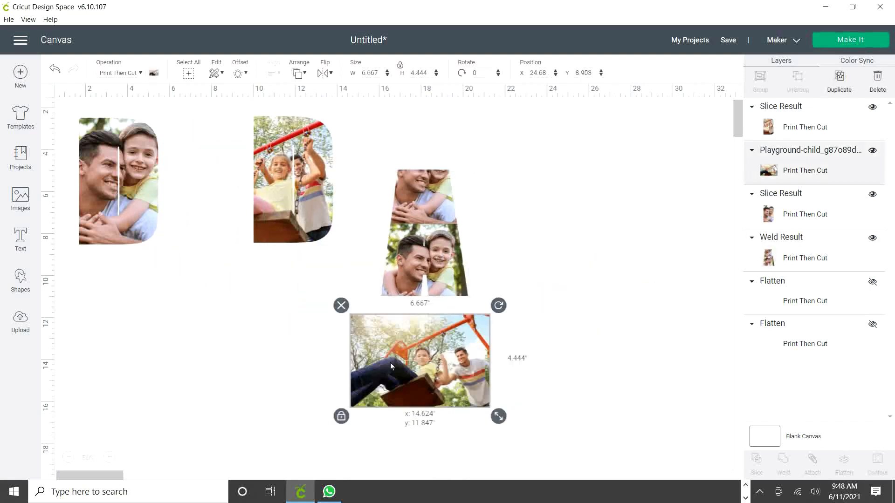
pyautogui.moveTo(498, 417); pyautogui.dragTo(496, 471)
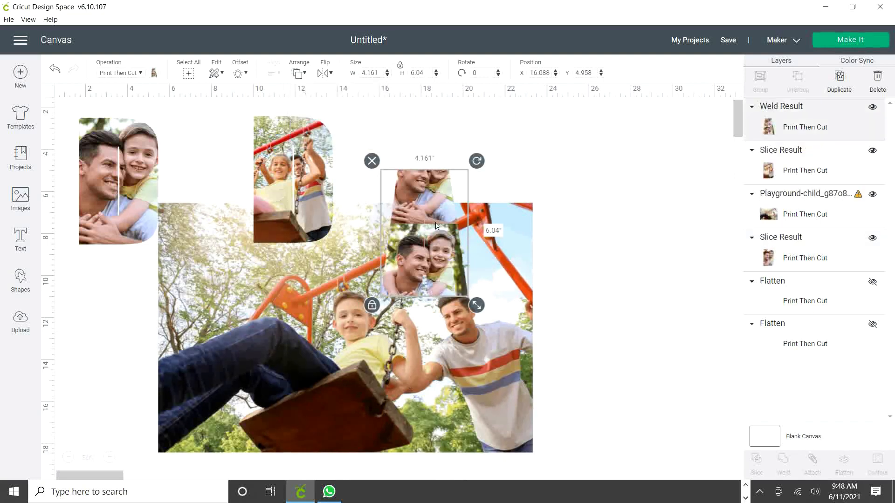
pyautogui.moveTo(435, 226); pyautogui.dragTo(465, 326)
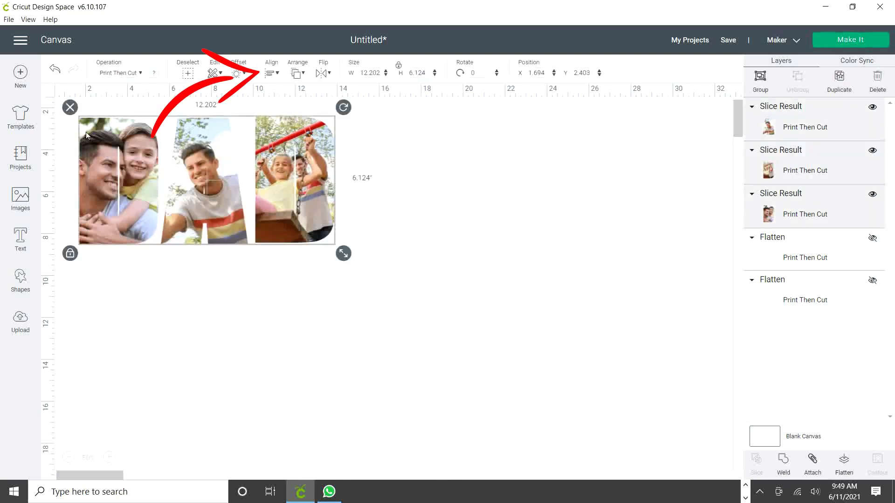
pyautogui.click(271, 73)
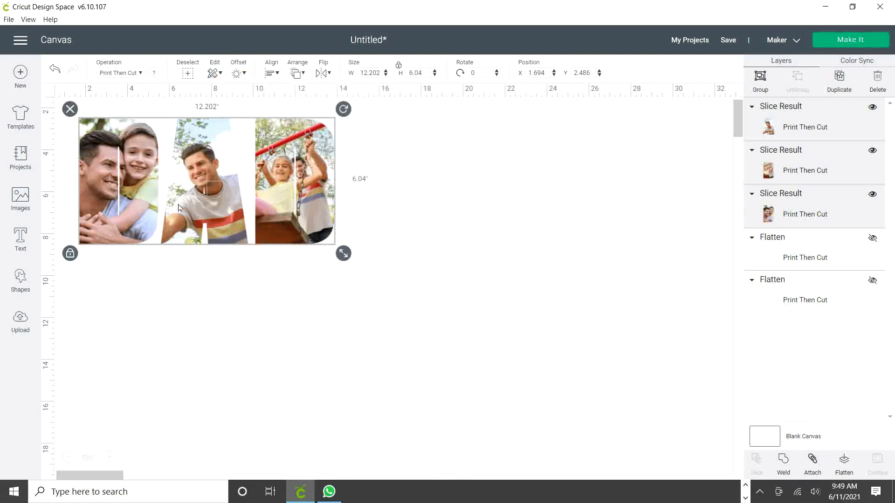
pyautogui.moveTo(179, 207); pyautogui.dragTo(295, 279)
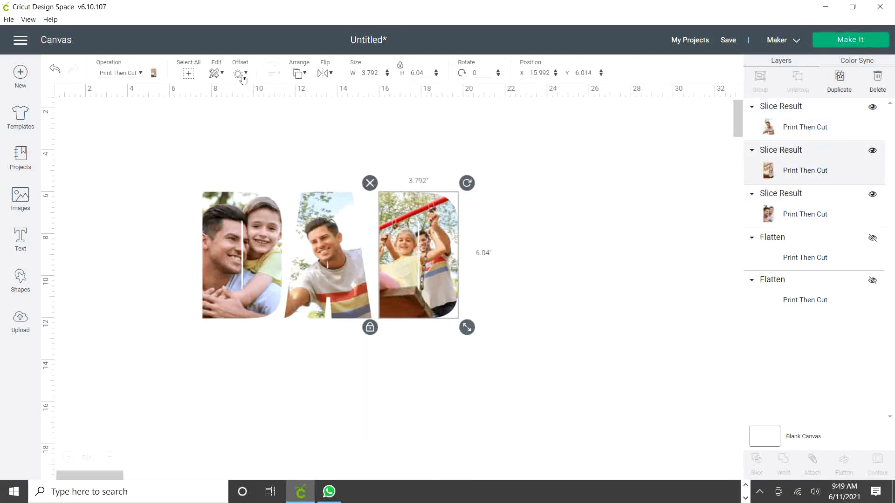
# Step: Apply a black offset outline to the D, the A and the other D
pyautogui.click(240, 74)
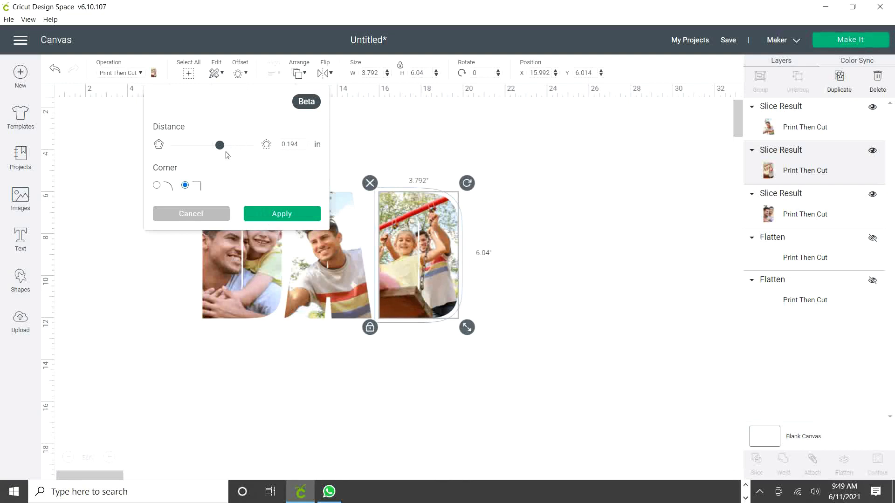
pyautogui.click(282, 214)
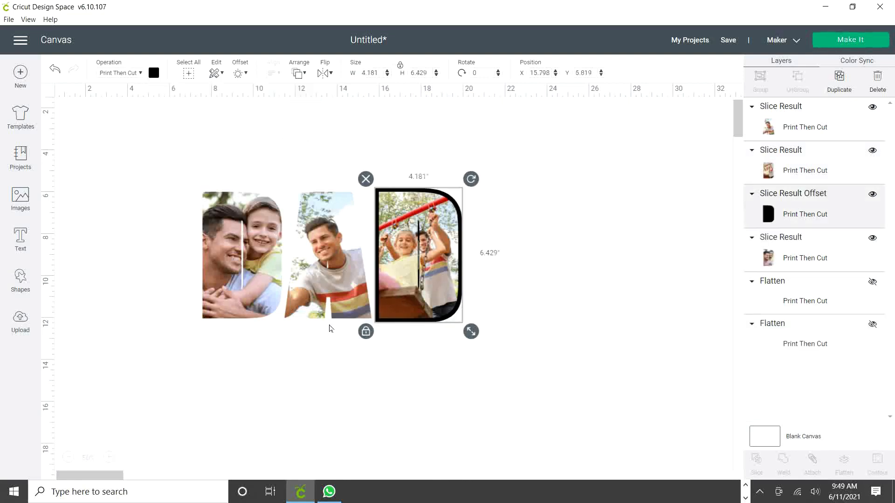
pyautogui.click(238, 73)
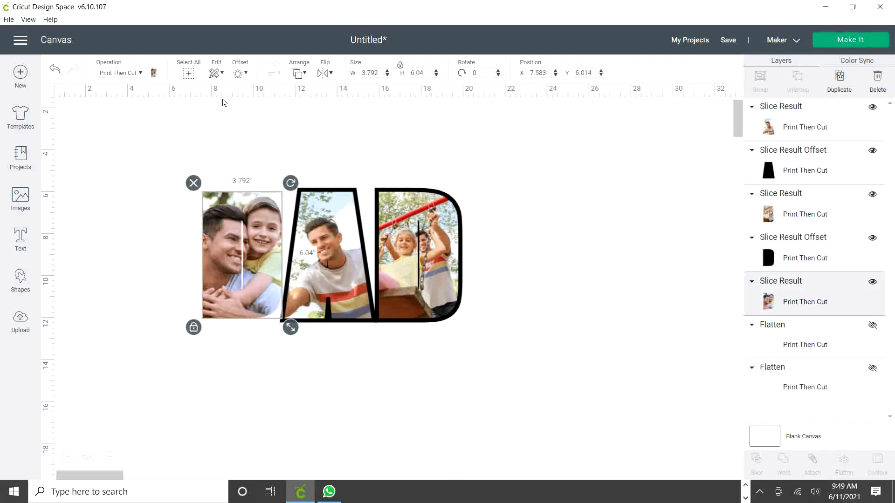
pyautogui.click(556, 296)
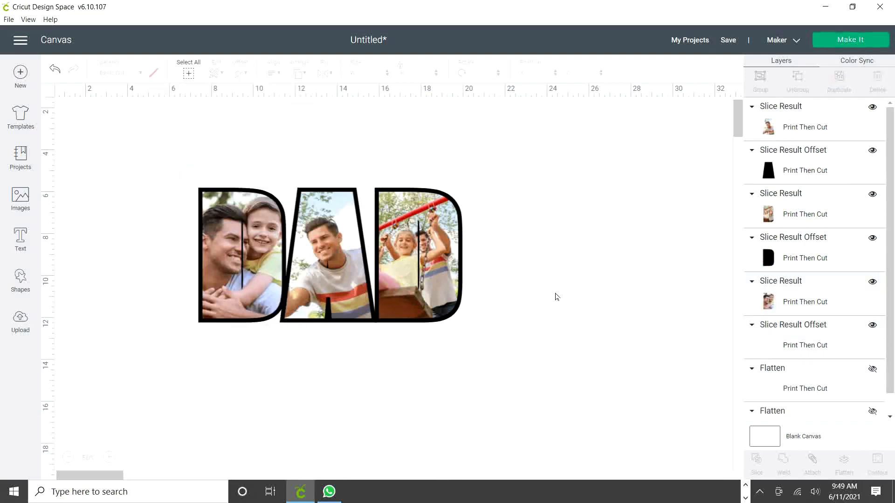
pyautogui.click(423, 266)
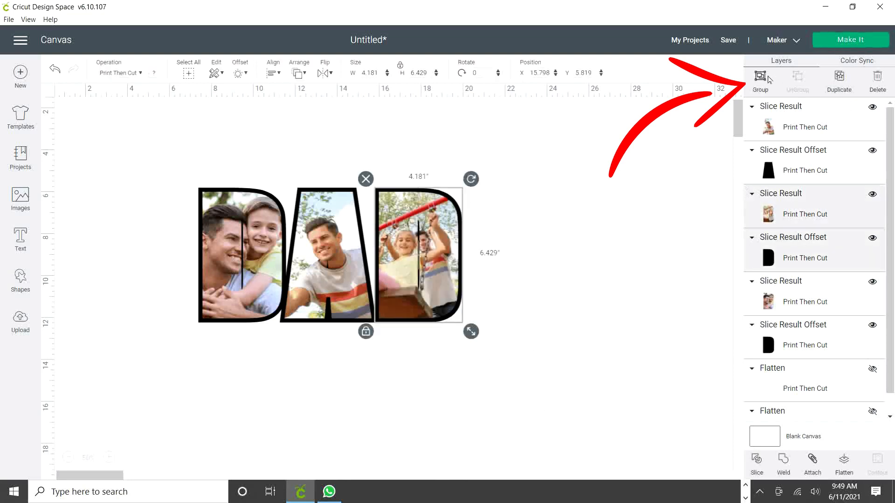
# Step: Group each letter with its outline and shift the first D slightly left
pyautogui.click(760, 79)
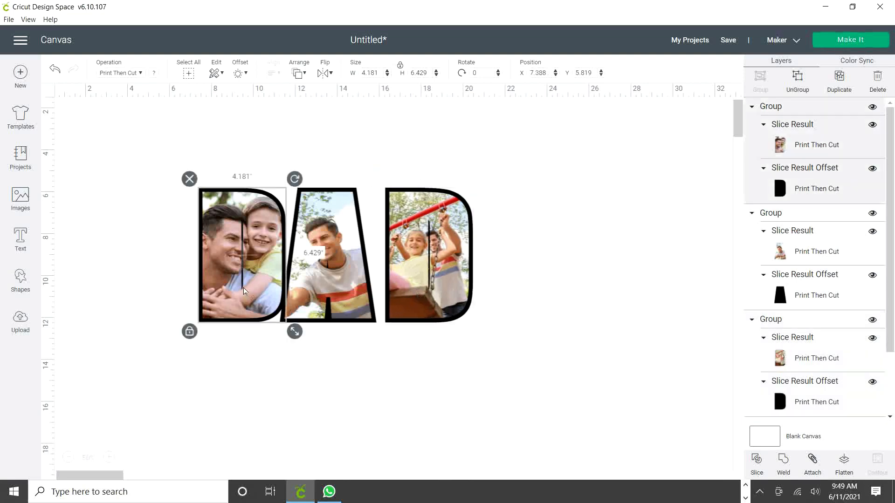
pyautogui.moveTo(242, 255); pyautogui.dragTo(232, 255)
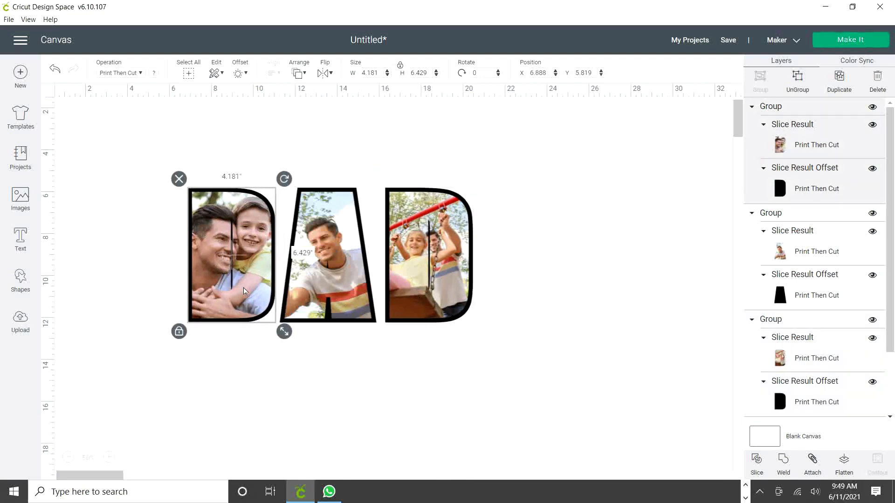
pyautogui.click(486, 371)
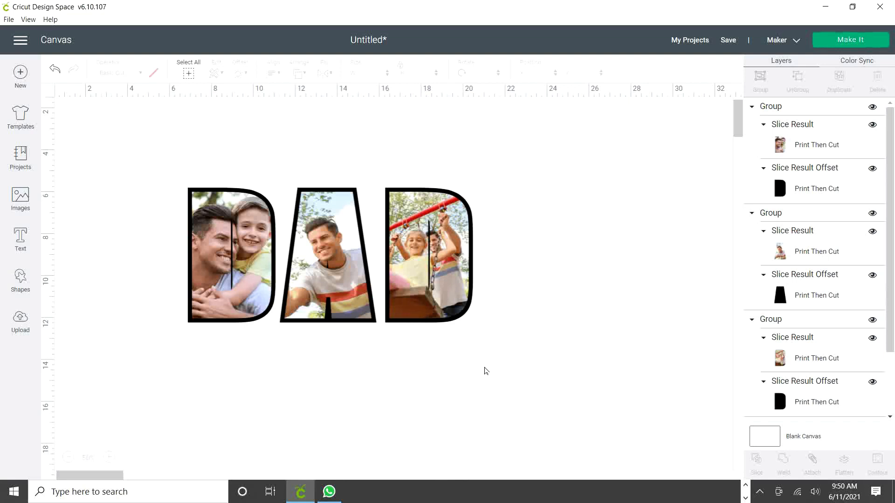
pyautogui.moveTo(425, 376)
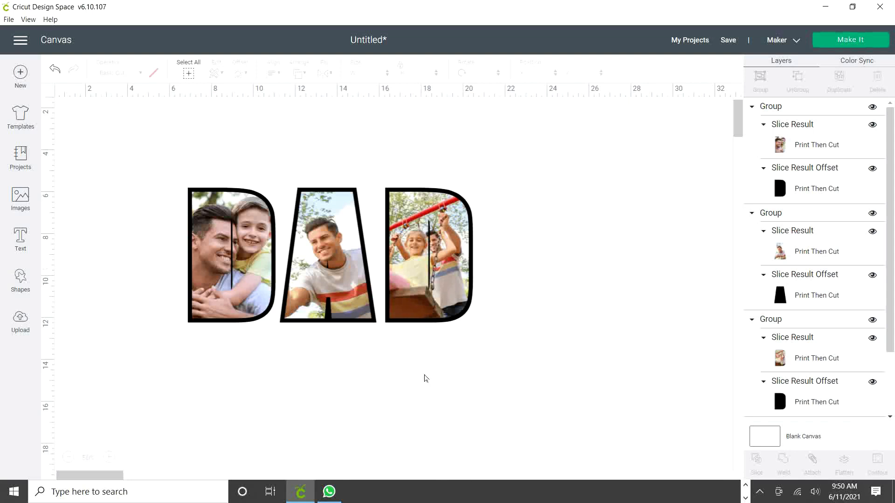
# Step: Add 'the best' and an enlarged 'ever' in About Love font around DAD, then group all
pyautogui.click(20, 237)
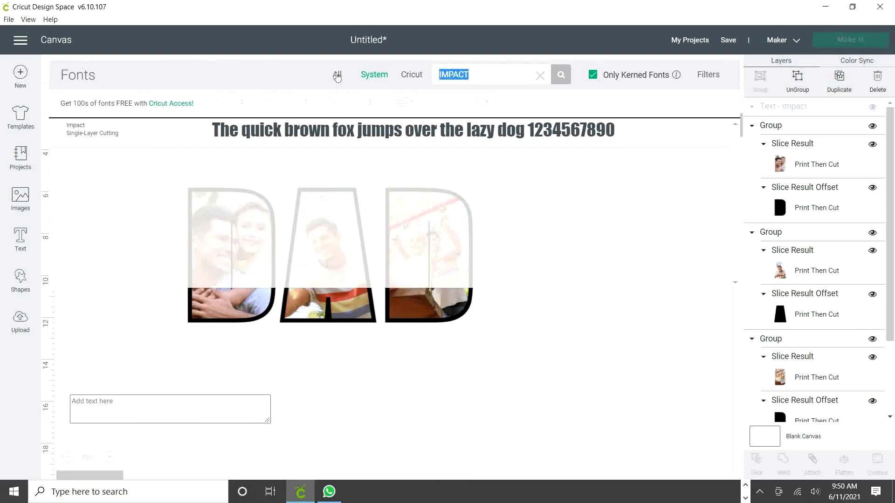
pyautogui.write('A')
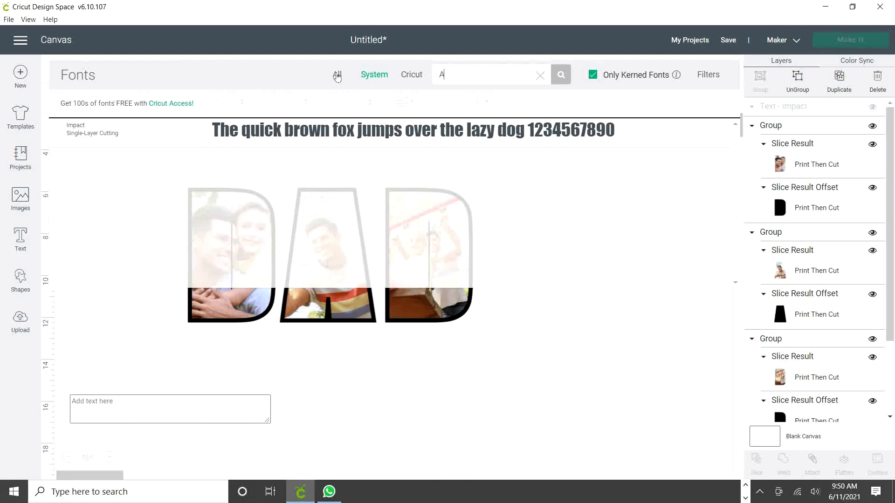
pyautogui.write('BOUT')
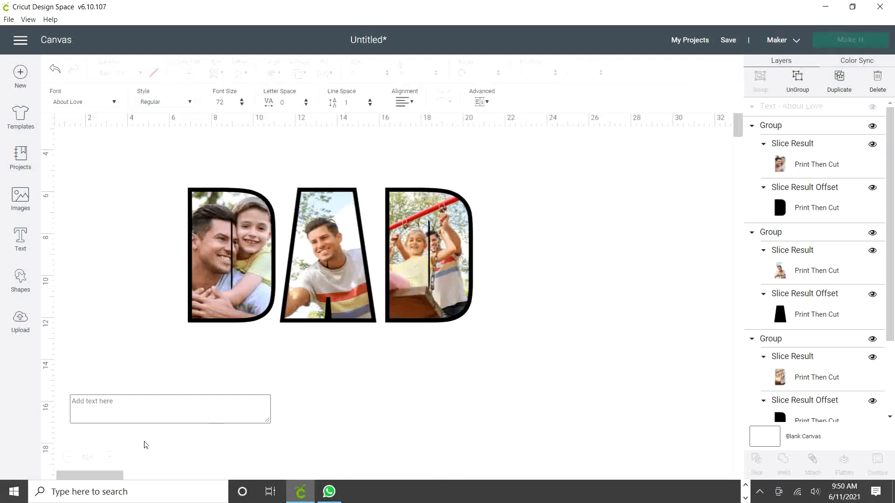
pyautogui.write('THE')
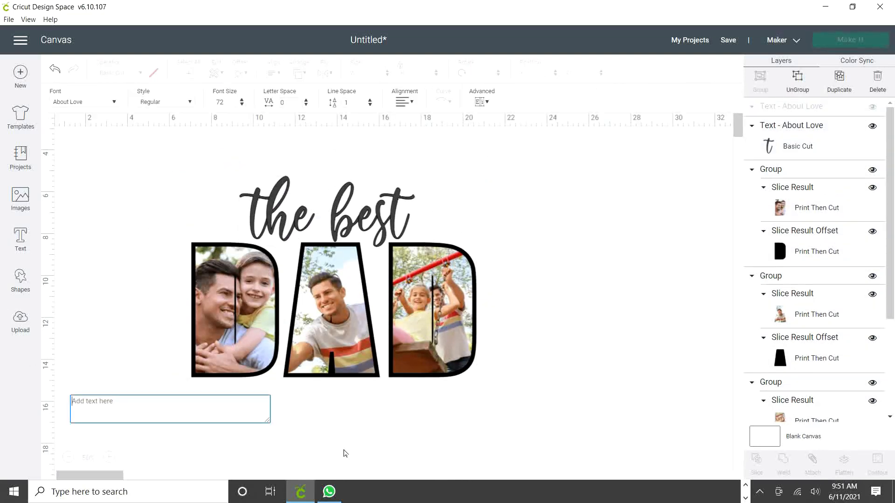
pyautogui.write('ever')
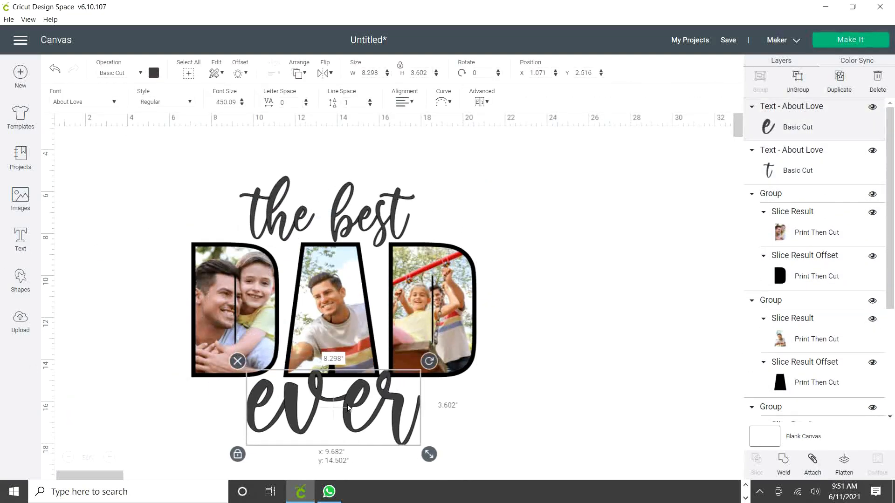
pyautogui.moveTo(428, 455); pyautogui.dragTo(491, 453)
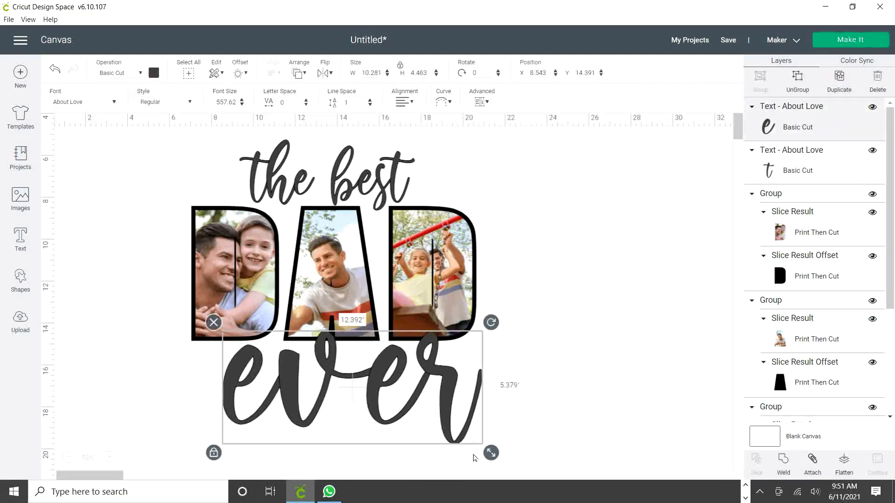
pyautogui.click(568, 304)
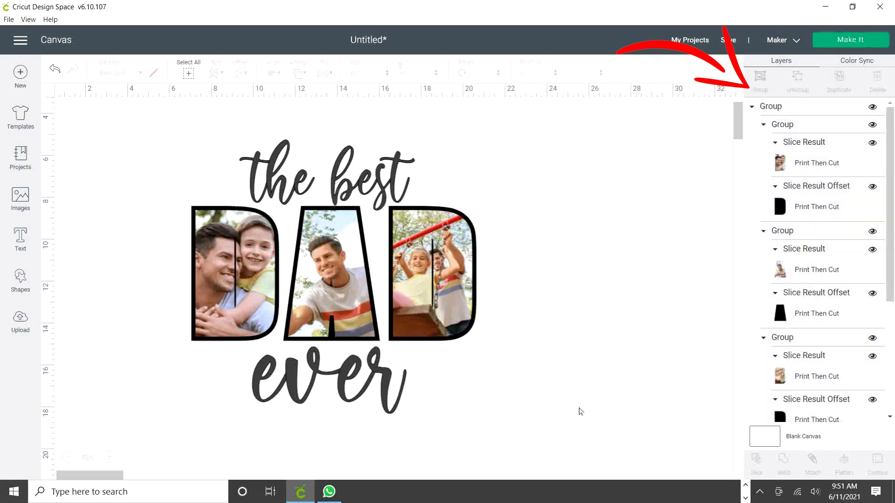
# Step: Center the whole design horizontally and color the script text solid black
pyautogui.click(331, 282)
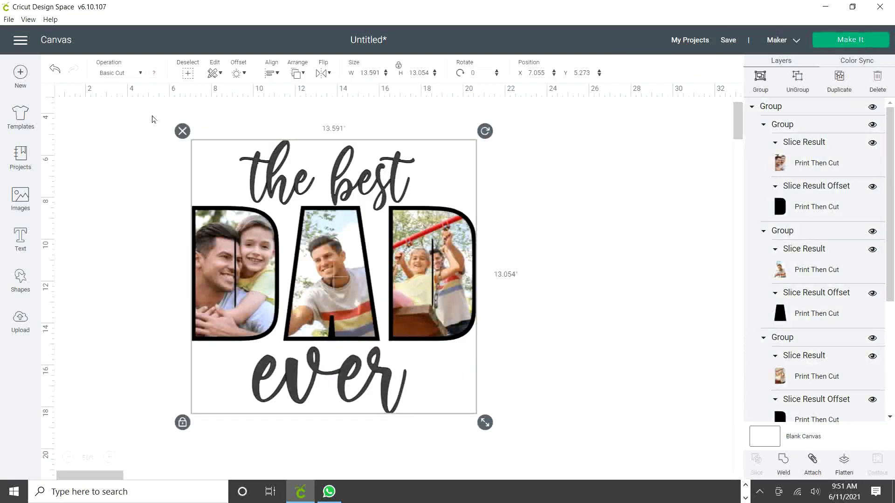
pyautogui.click(271, 73)
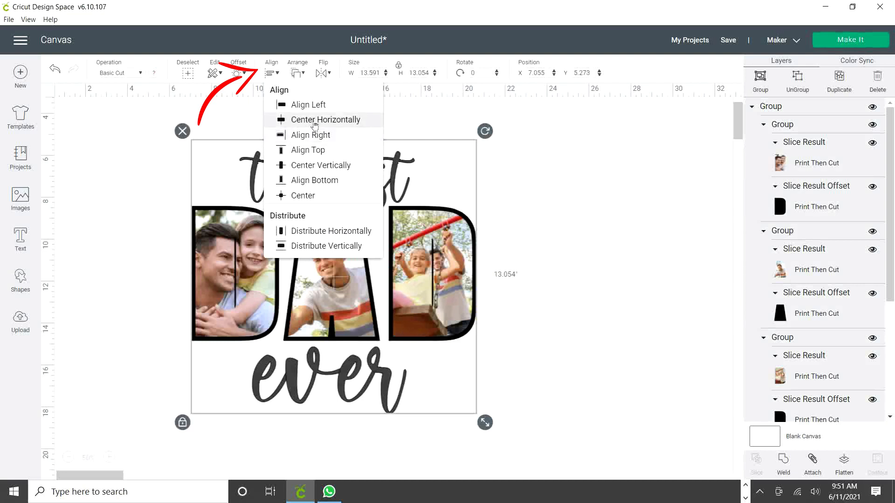
pyautogui.click(326, 119)
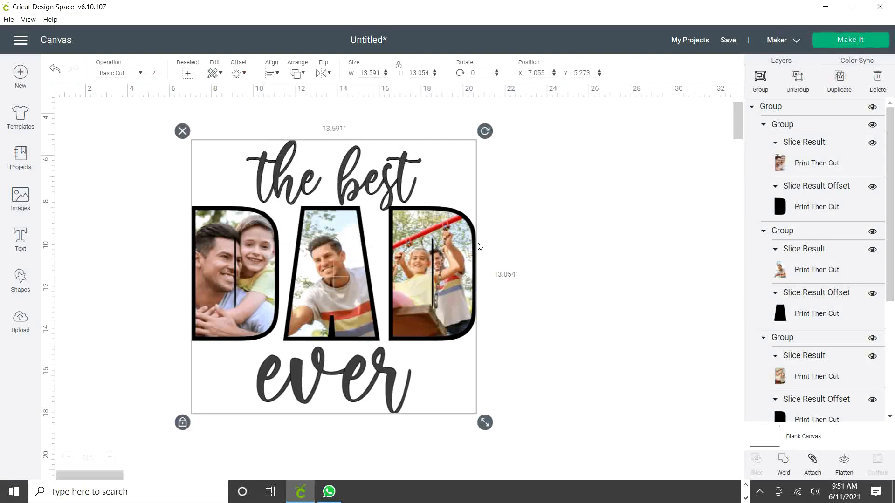
pyautogui.click(333, 179)
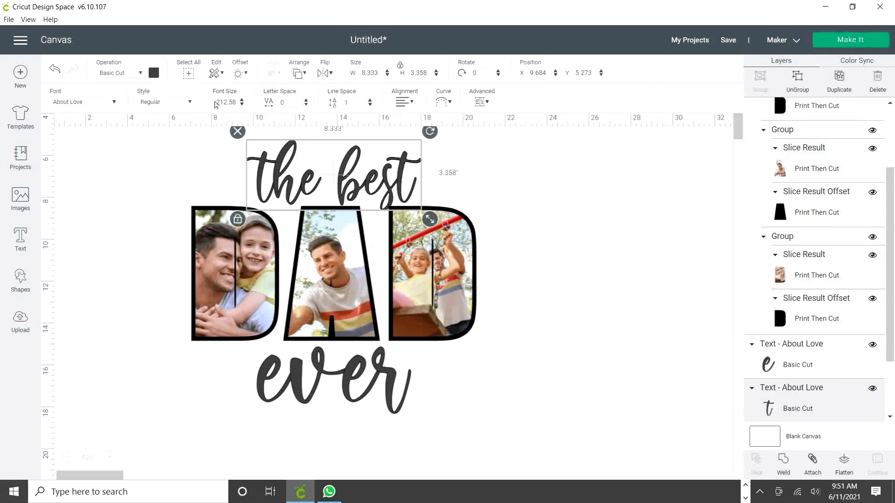
pyautogui.click(154, 72)
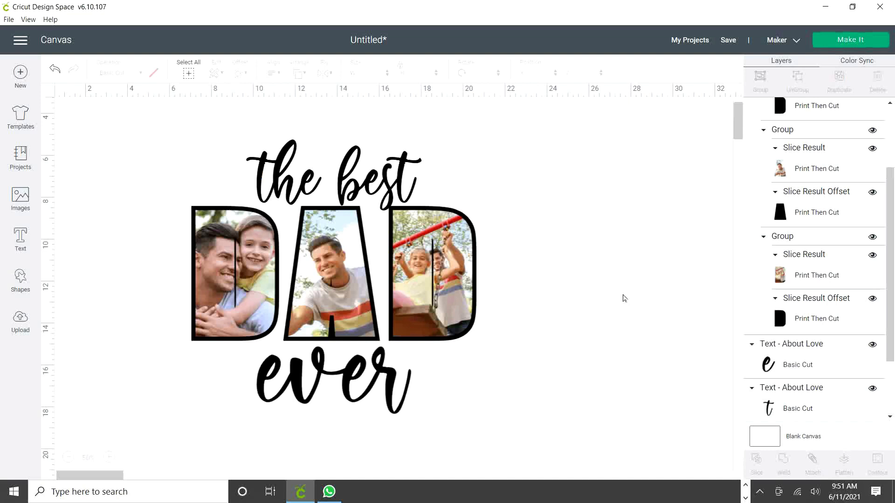
pyautogui.moveTo(549, 419)
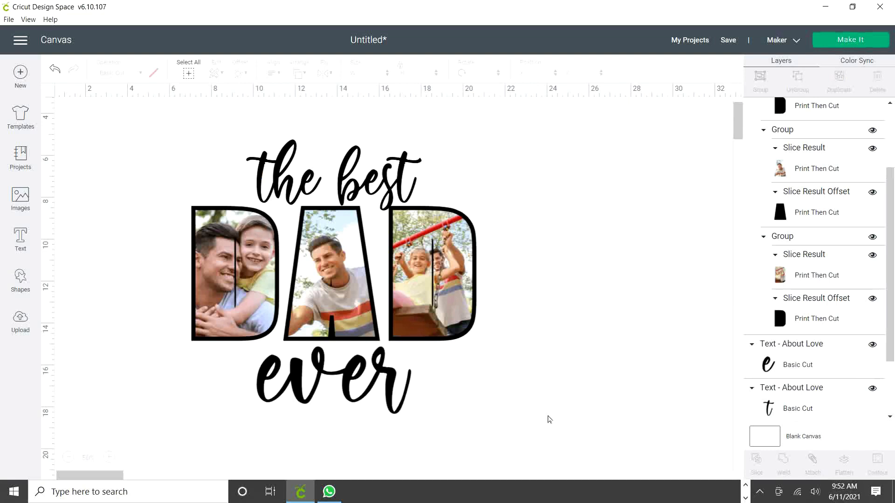
pyautogui.moveTo(549, 192)
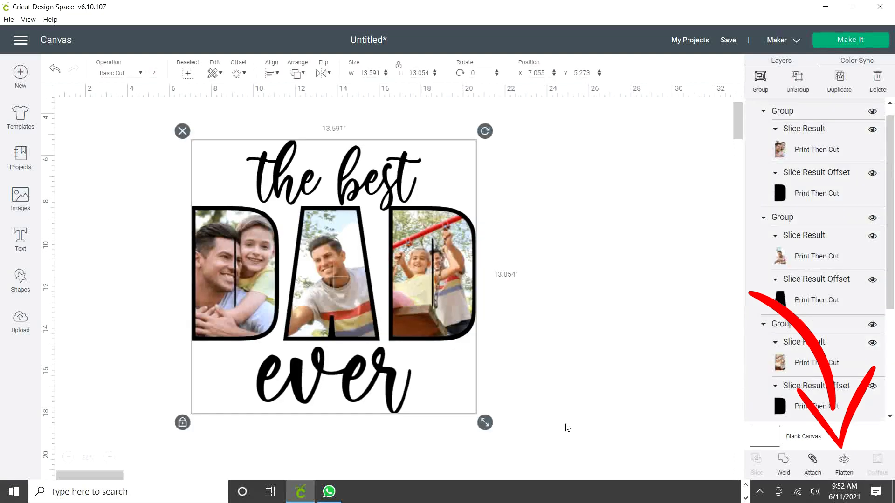
# Step: Flatten the entire design into a single print-then-cut image
pyautogui.click(843, 464)
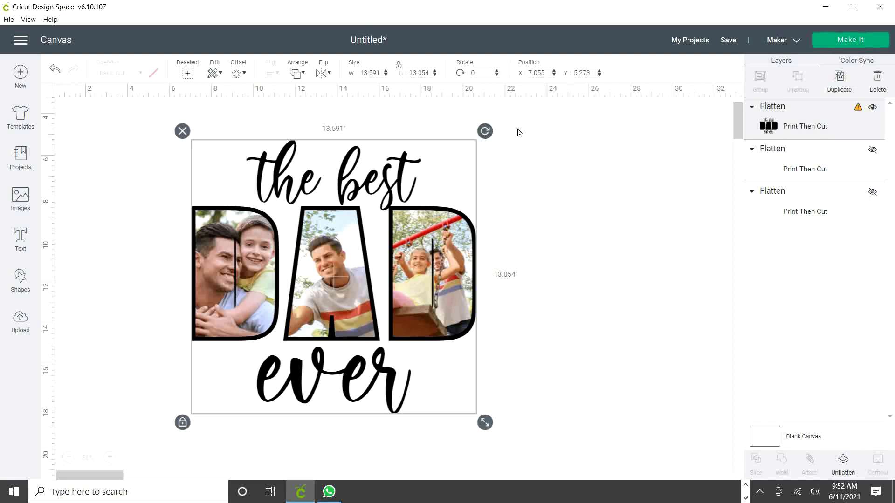
pyautogui.moveTo(407, 86)
pyautogui.write('6.75')
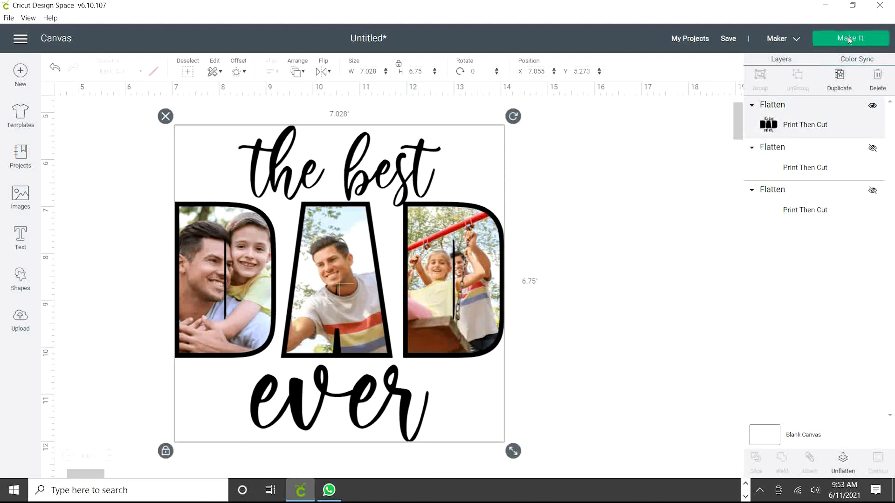
# Step: Go through Make It and the mat preview to Send to Printer
pyautogui.click(851, 38)
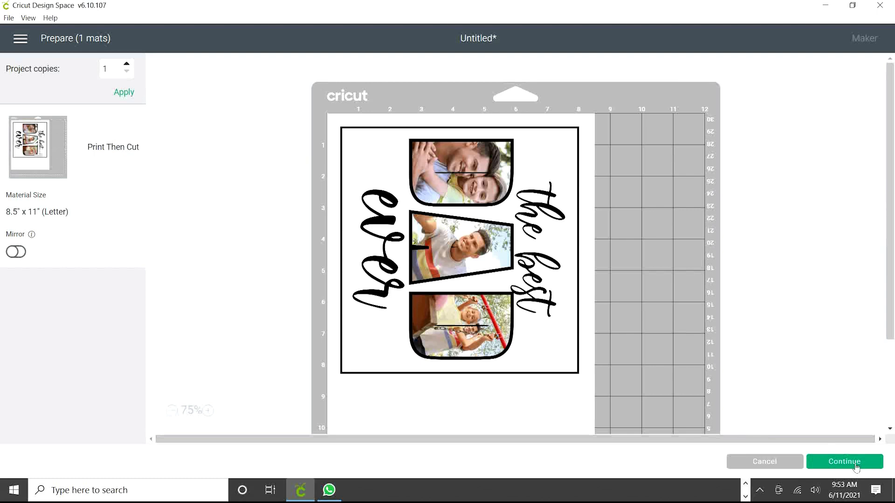
pyautogui.click(843, 462)
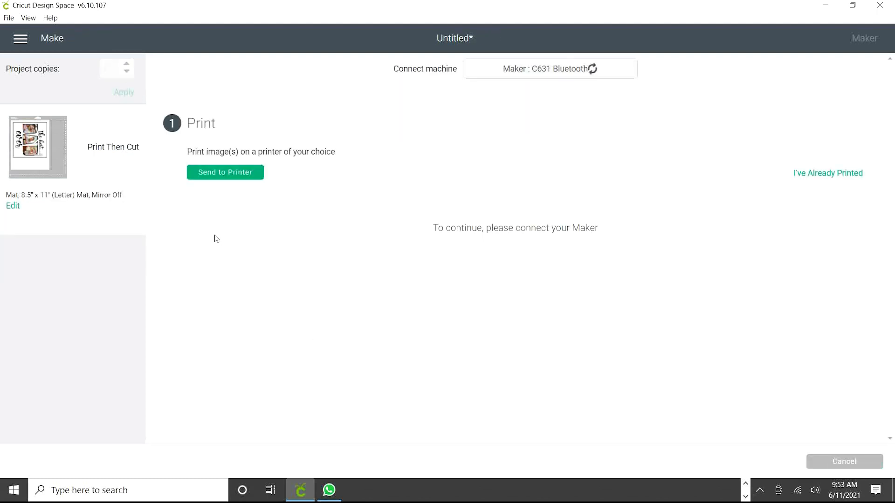
pyautogui.click(225, 172)
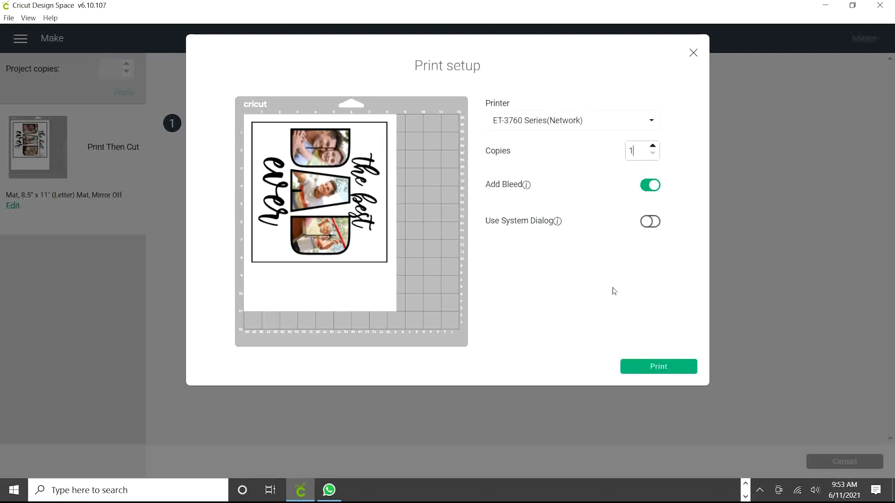
pyautogui.moveTo(639, 292)
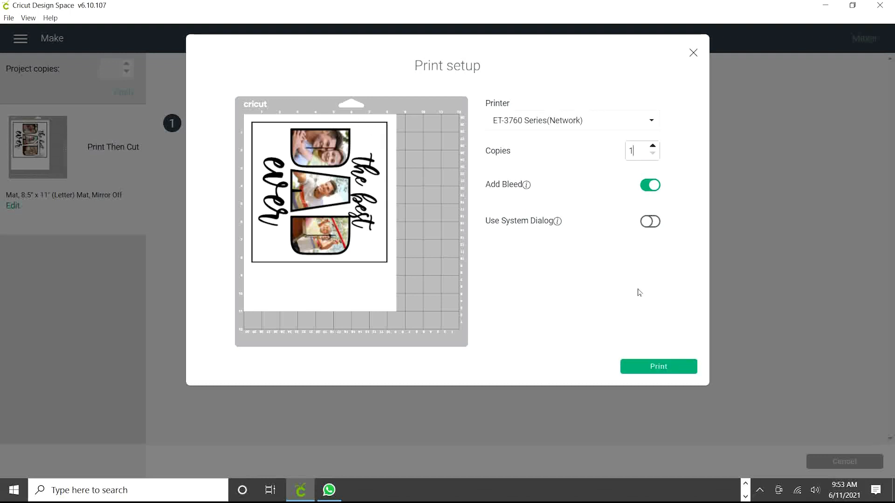
# Step: Print with bleed off via Microsoft Print to PDF, naming the file 'dad'
pyautogui.click(650, 185)
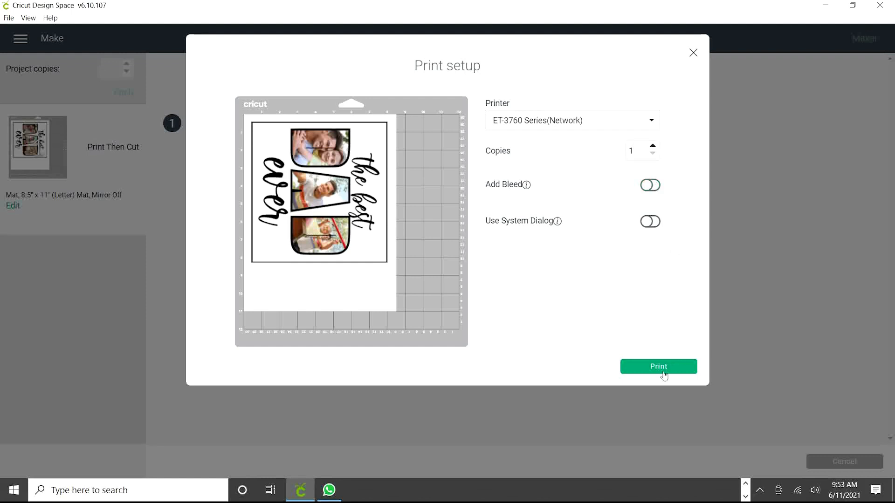
pyautogui.moveTo(569, 324)
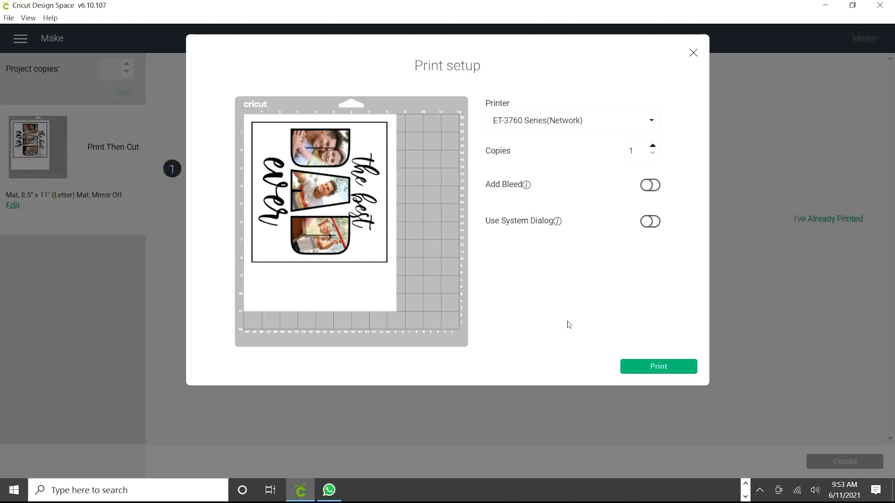
pyautogui.moveTo(587, 251)
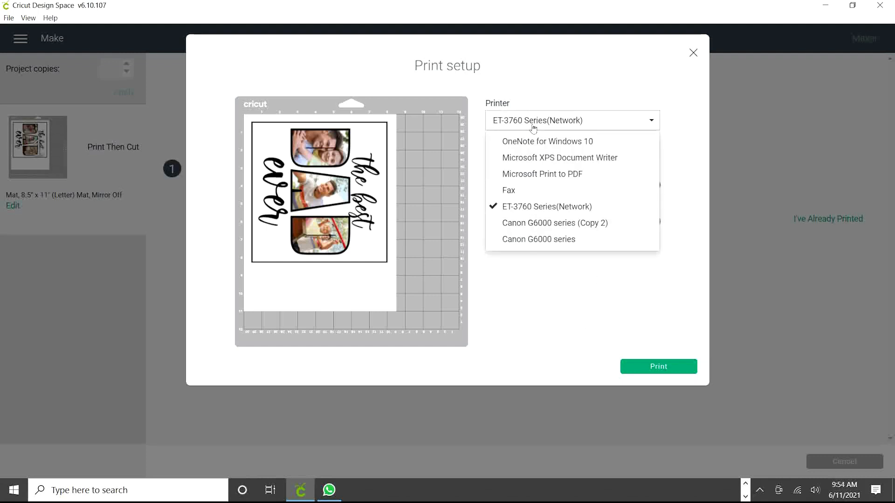
pyautogui.moveTo(576, 212)
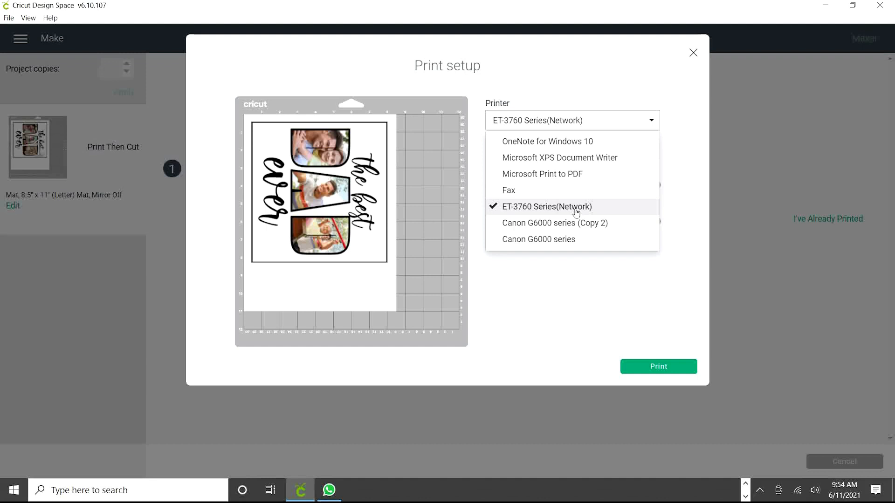
pyautogui.moveTo(553, 182)
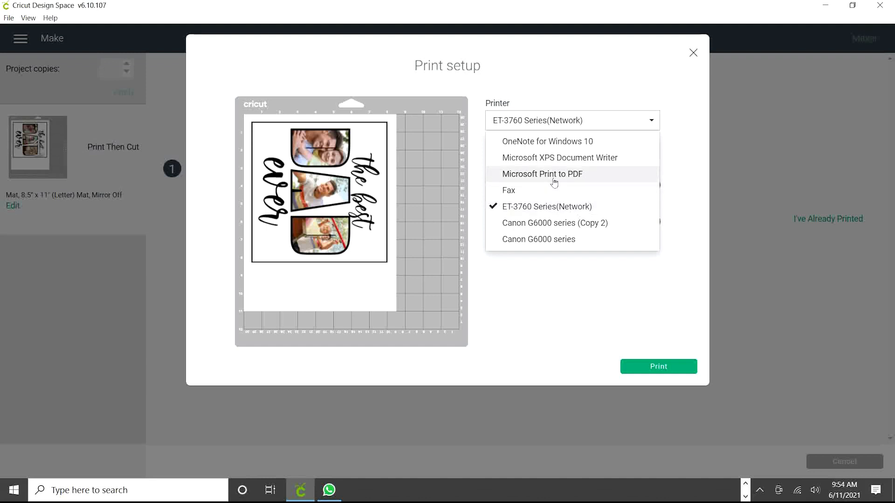
pyautogui.click(543, 174)
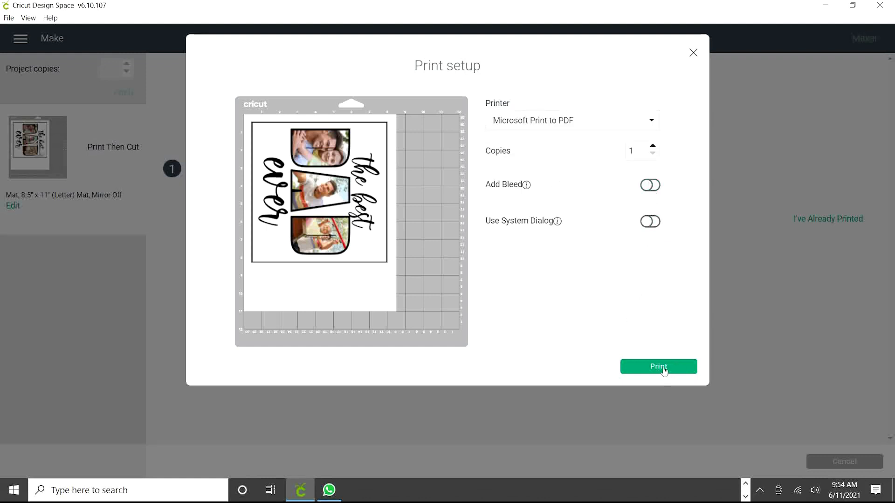
pyautogui.click(658, 367)
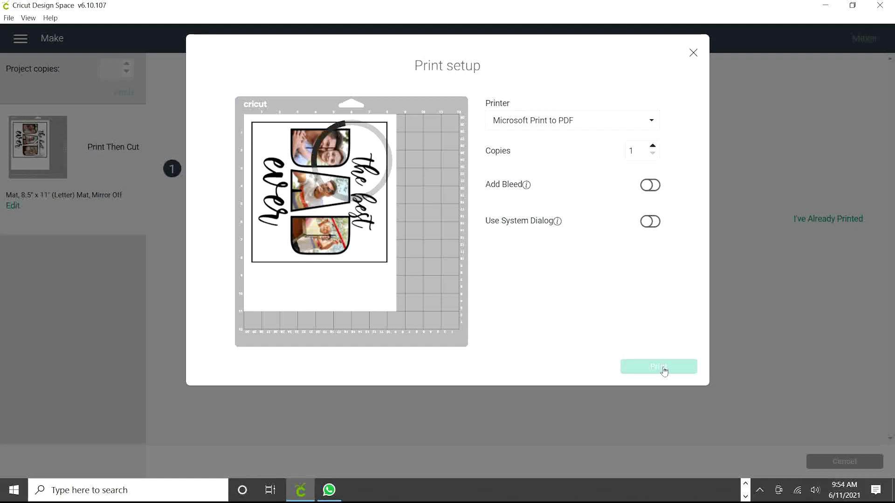
pyautogui.click(659, 366)
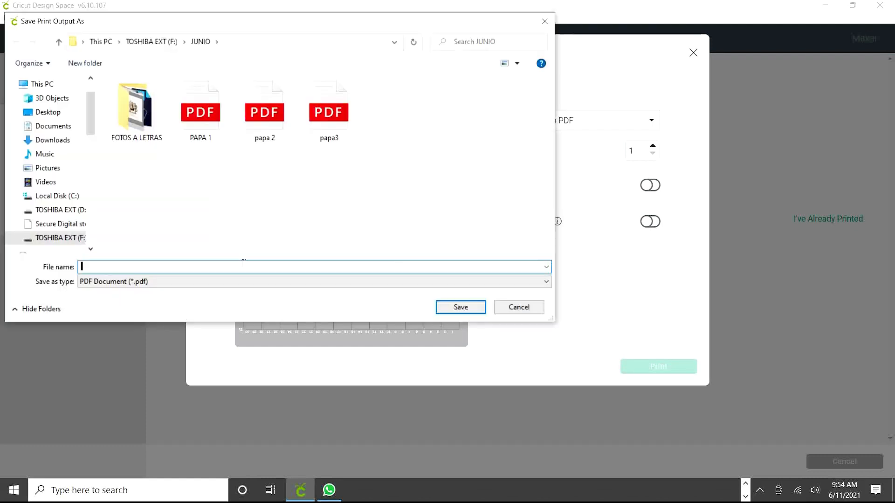
pyautogui.write('dad')
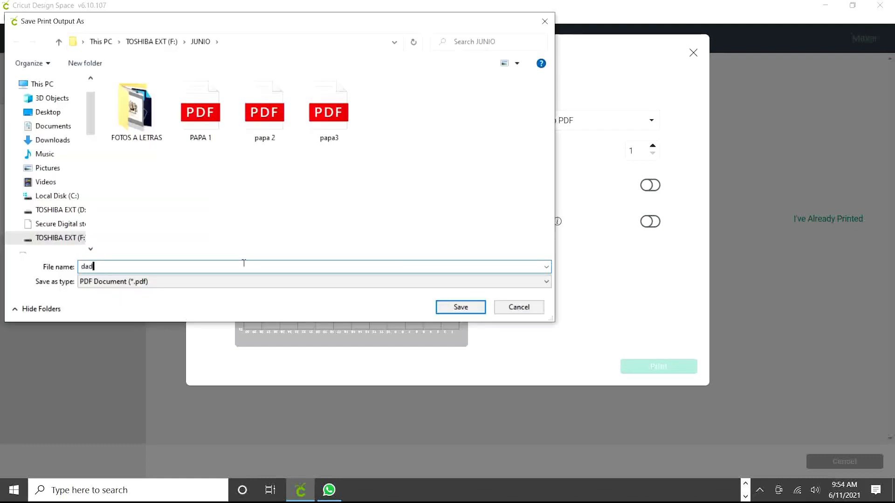